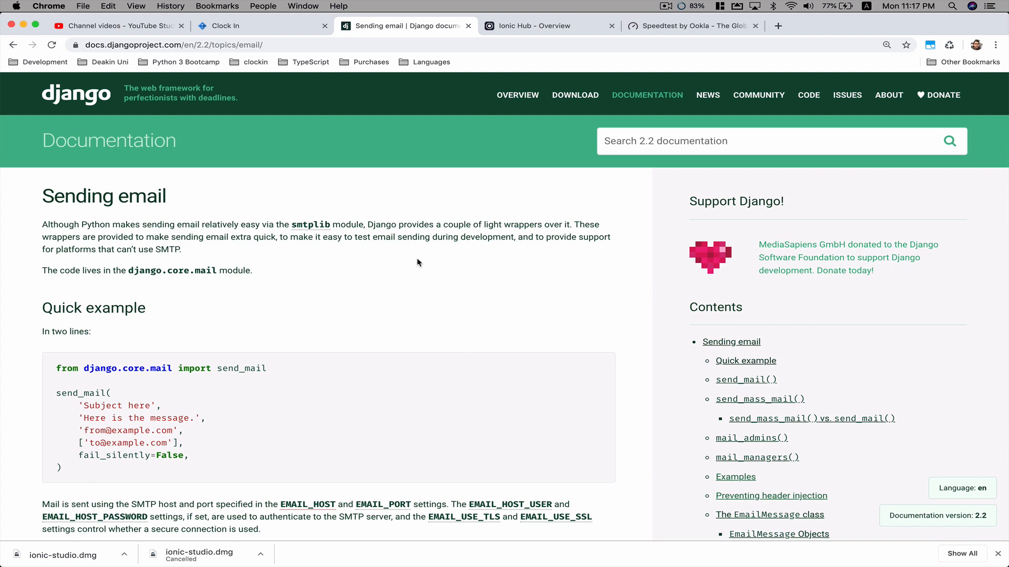
{"action": "mouse_move", "coordinate": [286, 138]}
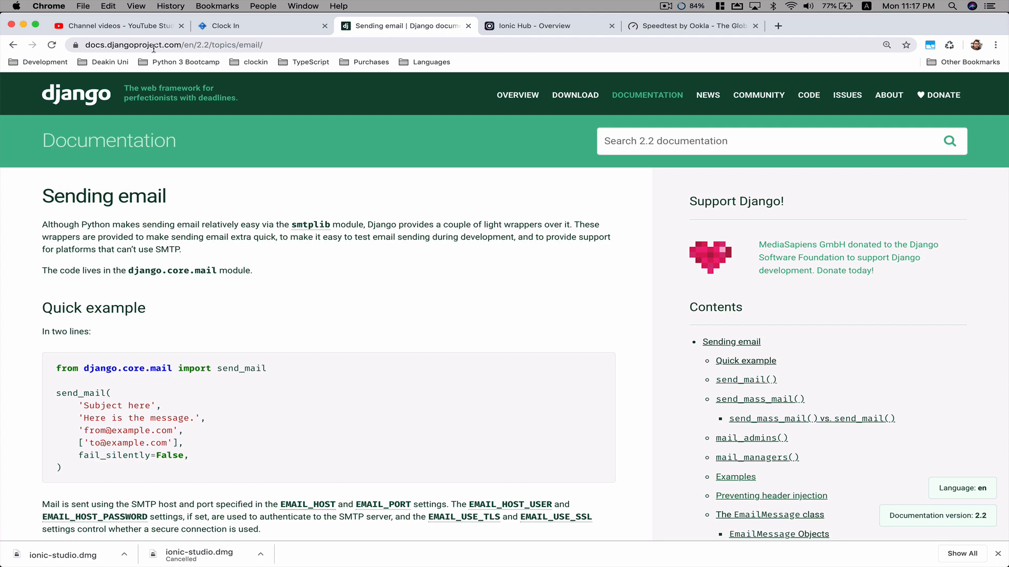
Step: Open temp-mail.org in a new Chrome tab and select the generated temporary address
{"action": "scroll", "scroll_direction": "down", "scroll_amount": 3}
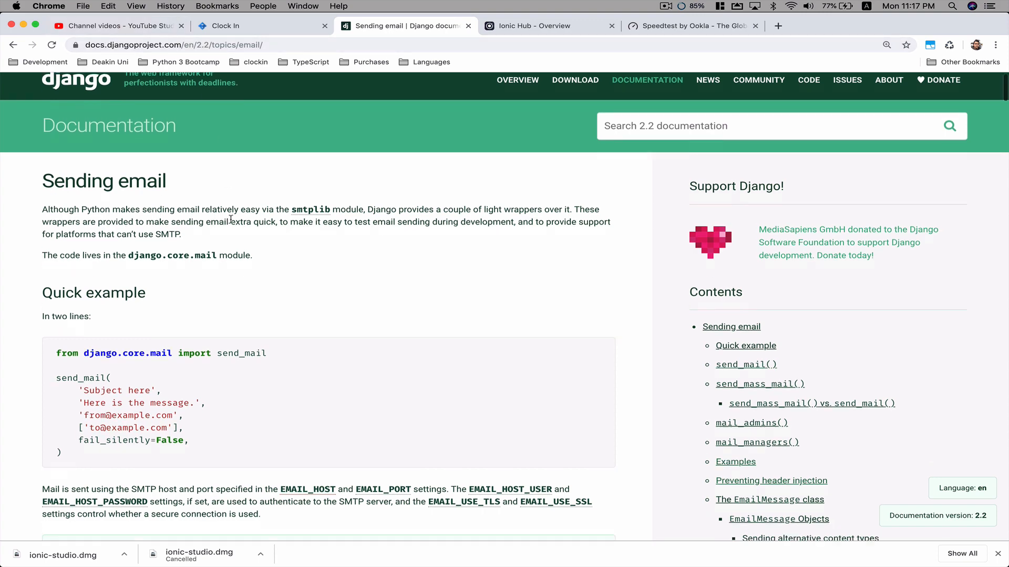
{"action": "scroll", "scroll_direction": "down", "scroll_amount": 3}
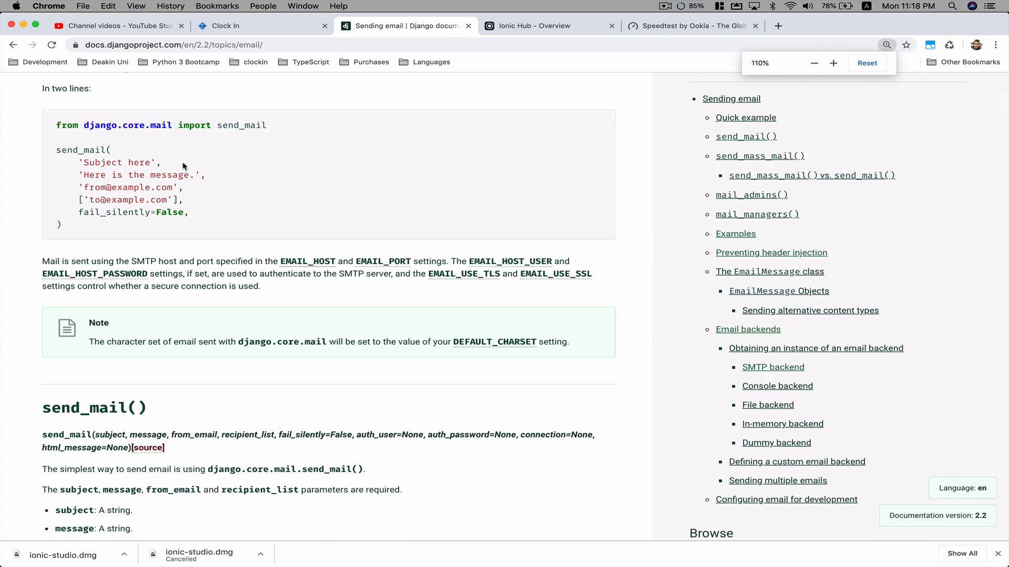
{"action": "left_click", "coordinate": [833, 63]}
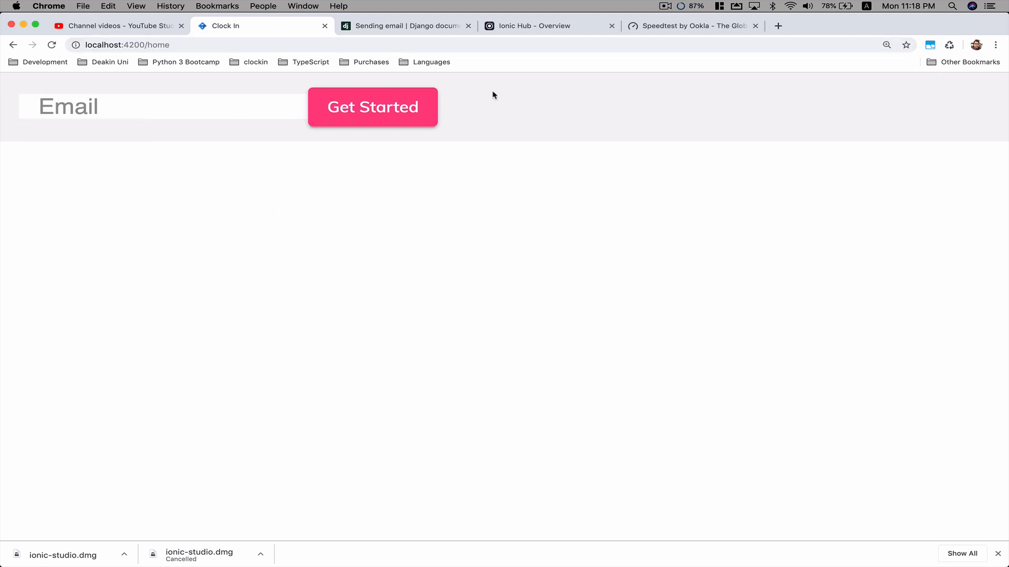
{"action": "left_click", "coordinate": [921, 25]}
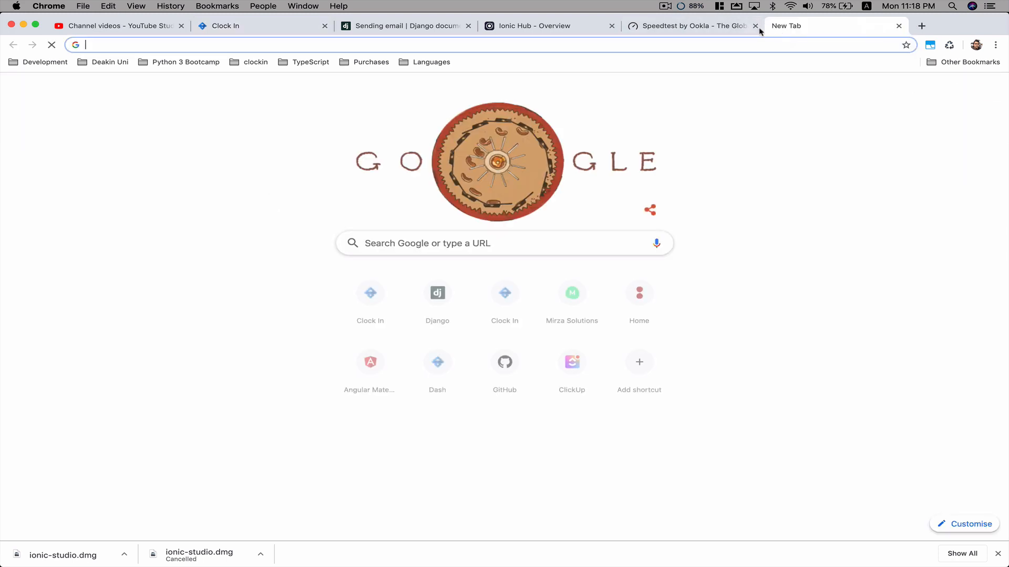
{"action": "left_click", "coordinate": [754, 26]}
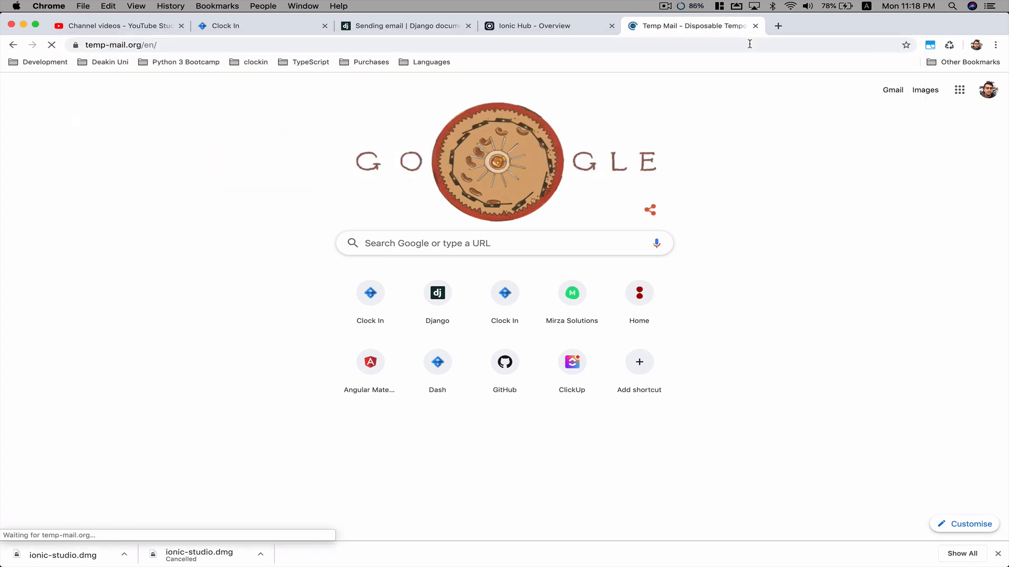
{"action": "mouse_move", "coordinate": [683, 118]}
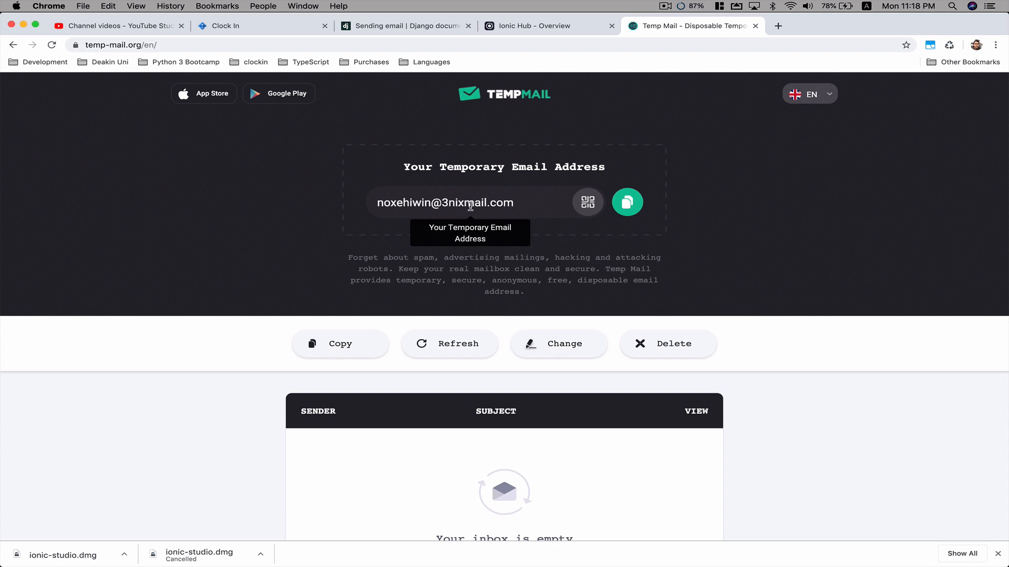
{"action": "double_click", "coordinate": [444, 203]}
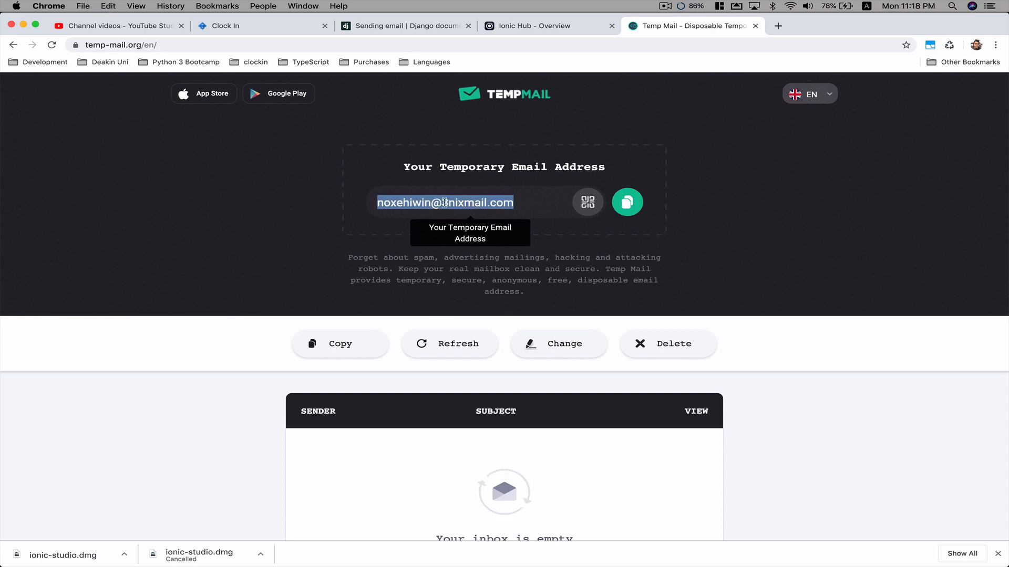
{"action": "left_click", "coordinate": [226, 26]}
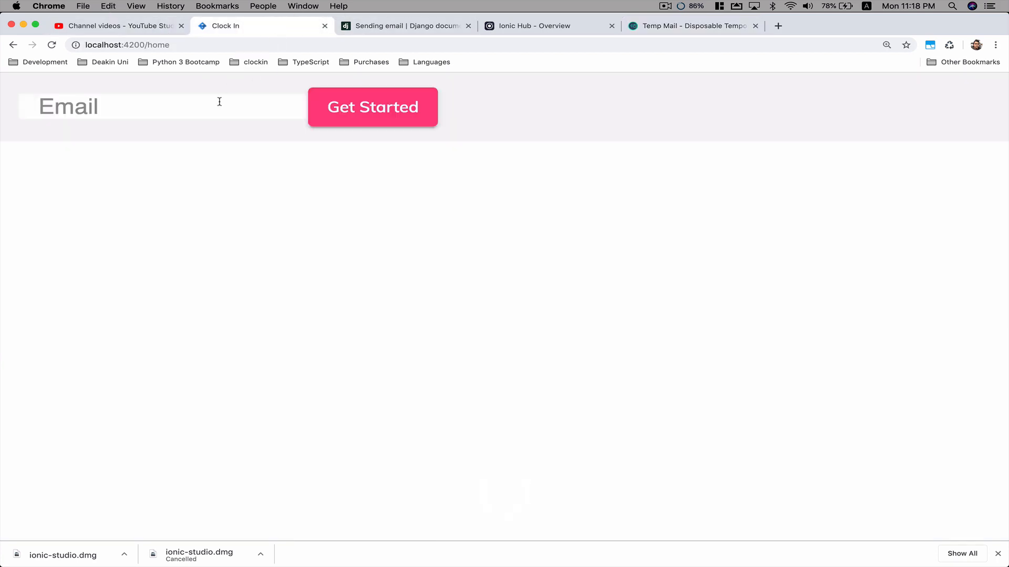
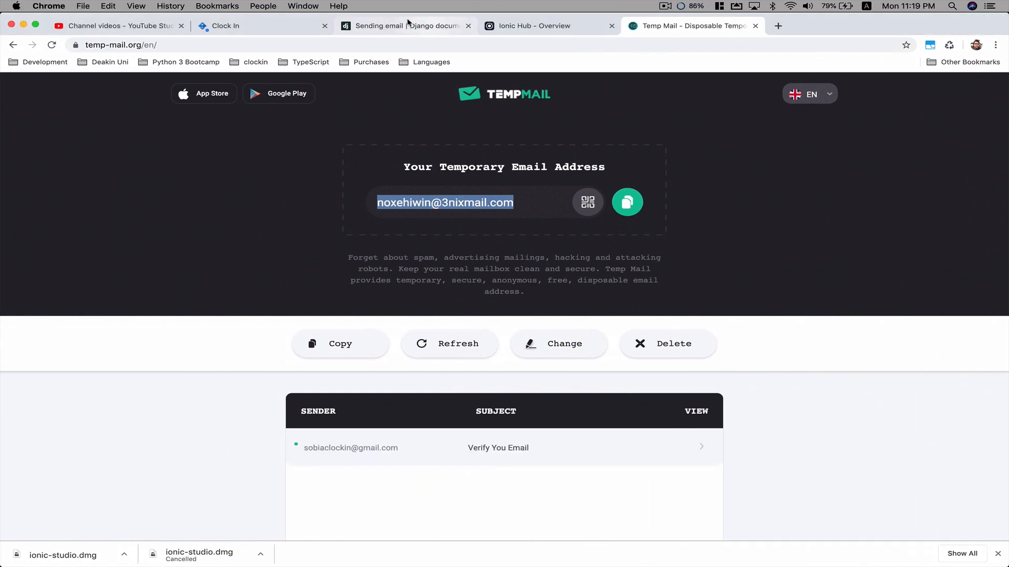
Step: Check the Temp Mail inbox for the new 'Verify You Email' message
{"action": "left_click", "coordinate": [226, 26]}
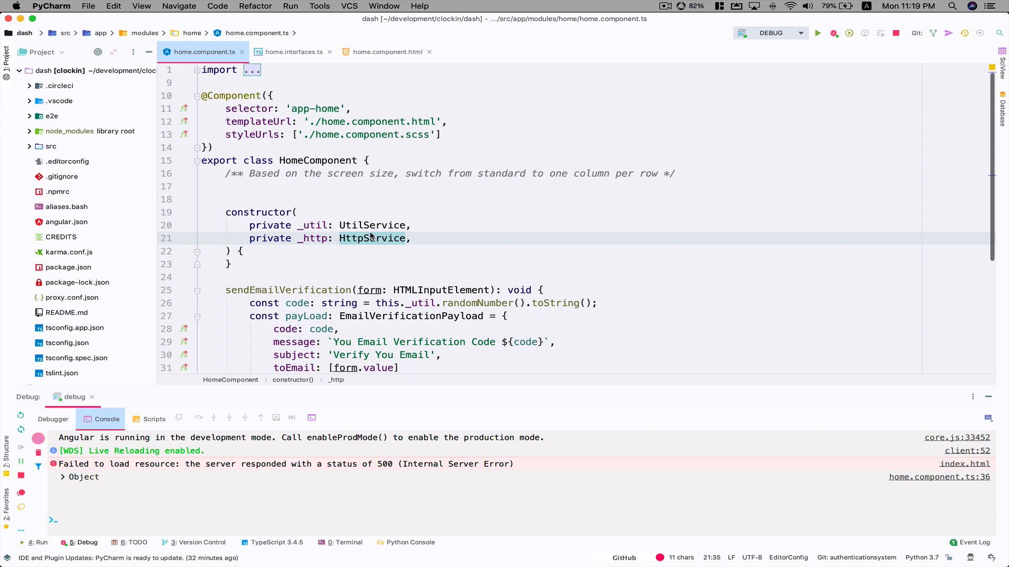
Step: Open HttpService, review the API enums and EmailVerificationPayload interface, then close the files
{"action": "left_click", "coordinate": [372, 238]}
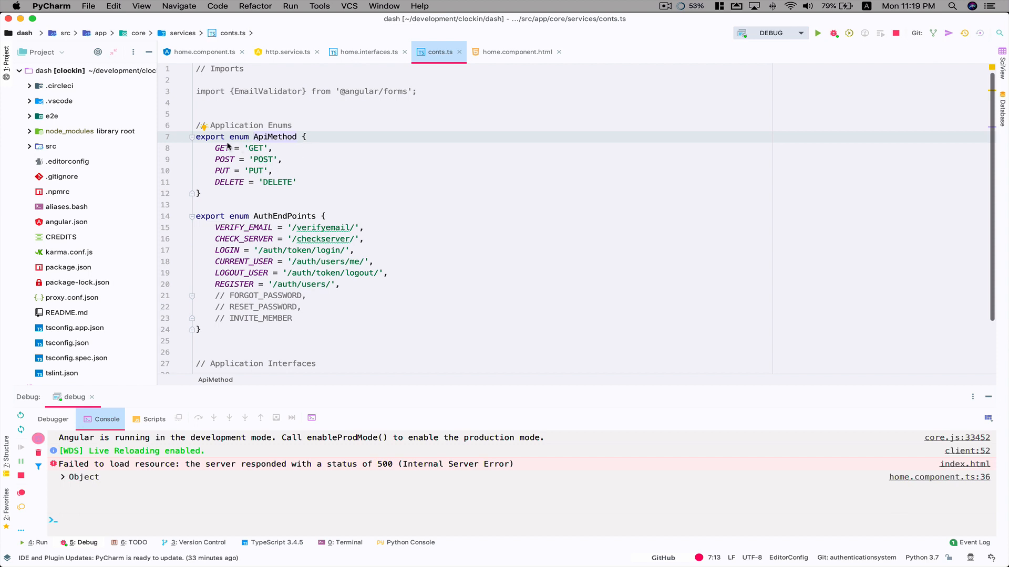
{"action": "mouse_move", "coordinate": [278, 146]}
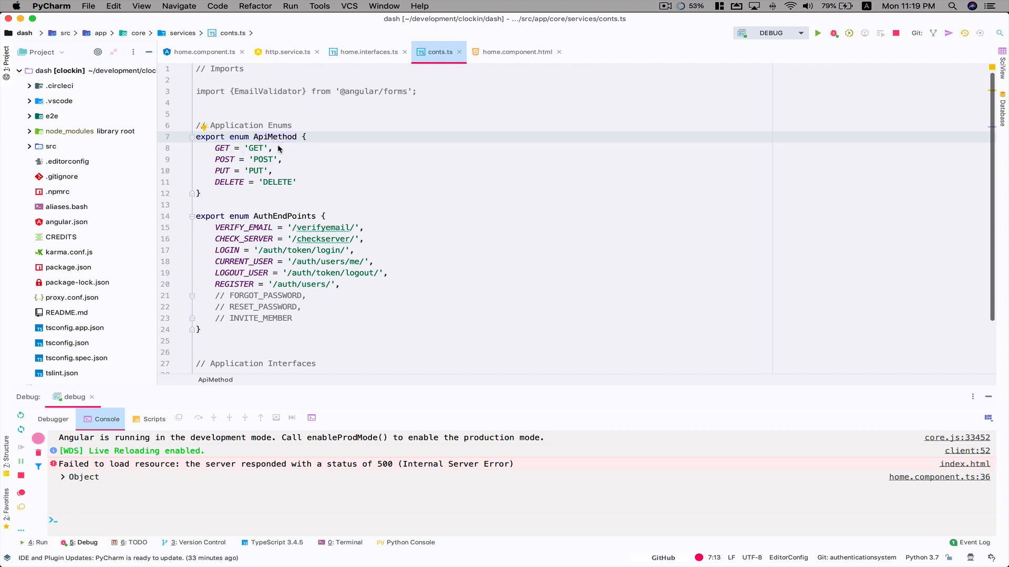
{"action": "mouse_move", "coordinate": [327, 257]}
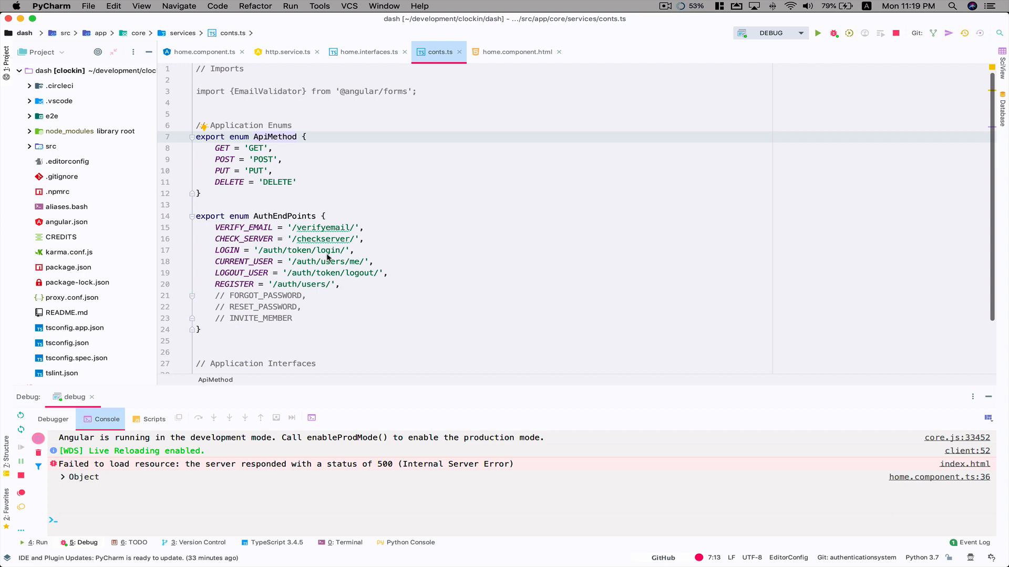
{"action": "scroll", "scroll_direction": "down", "scroll_amount": 3}
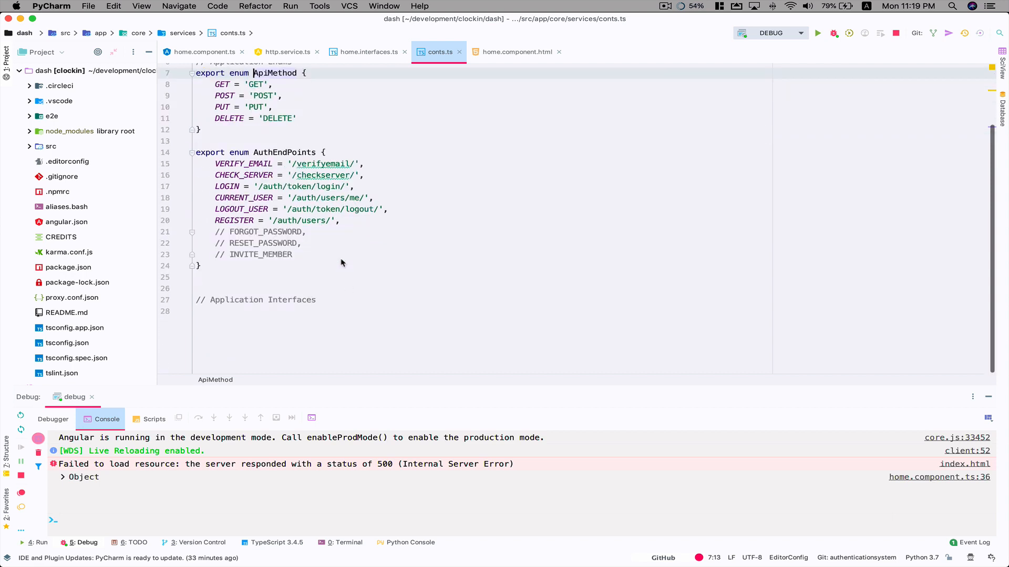
{"action": "left_click", "coordinate": [364, 52]}
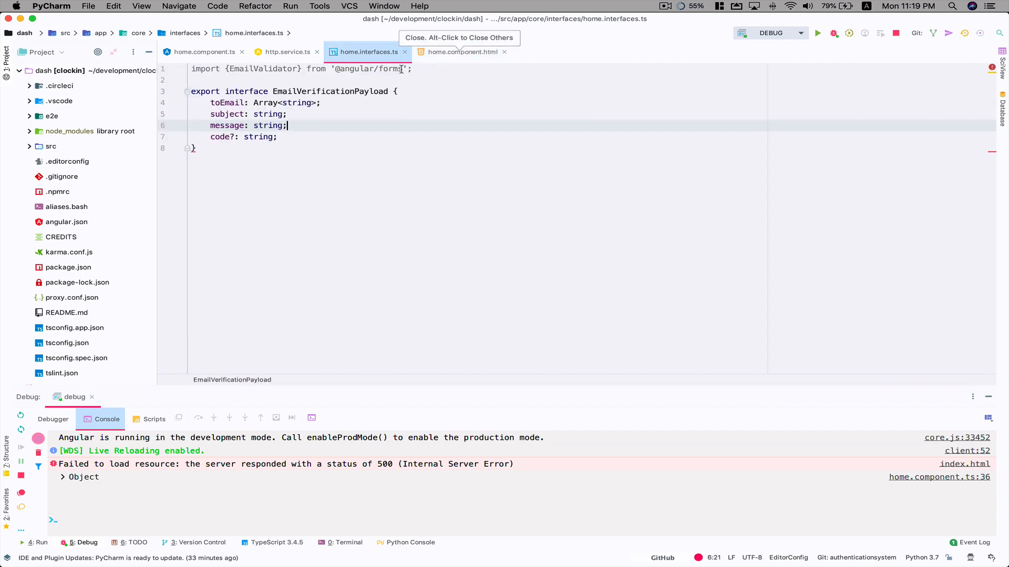
{"action": "left_click", "coordinate": [287, 51]}
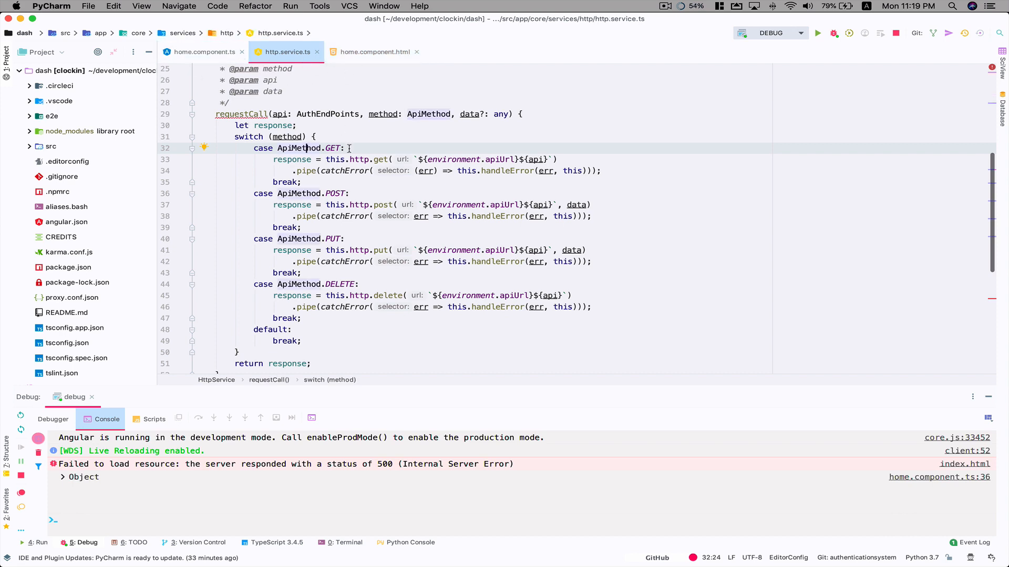
{"action": "mouse_move", "coordinate": [281, 250]}
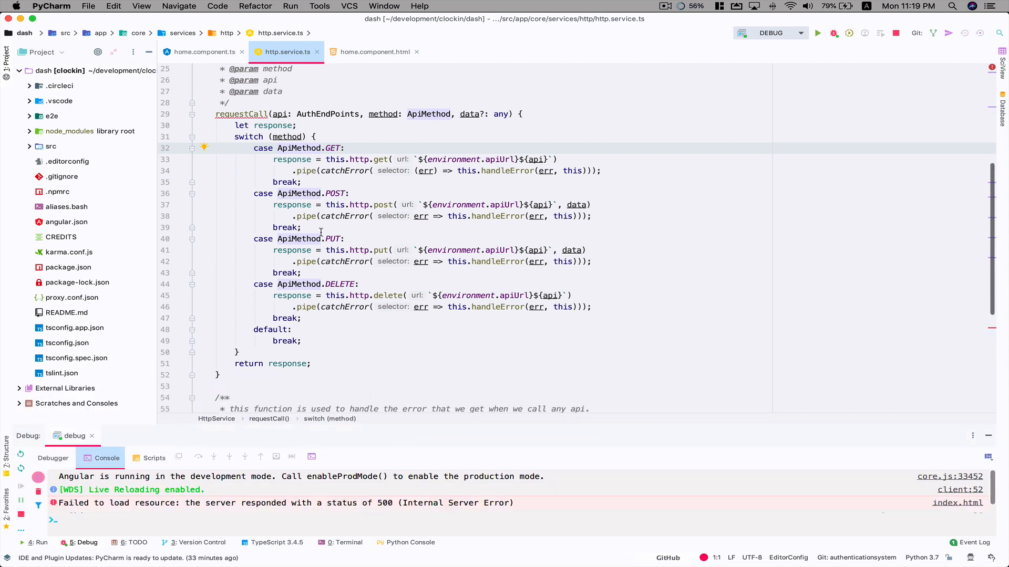
{"action": "mouse_move", "coordinate": [421, 215]}
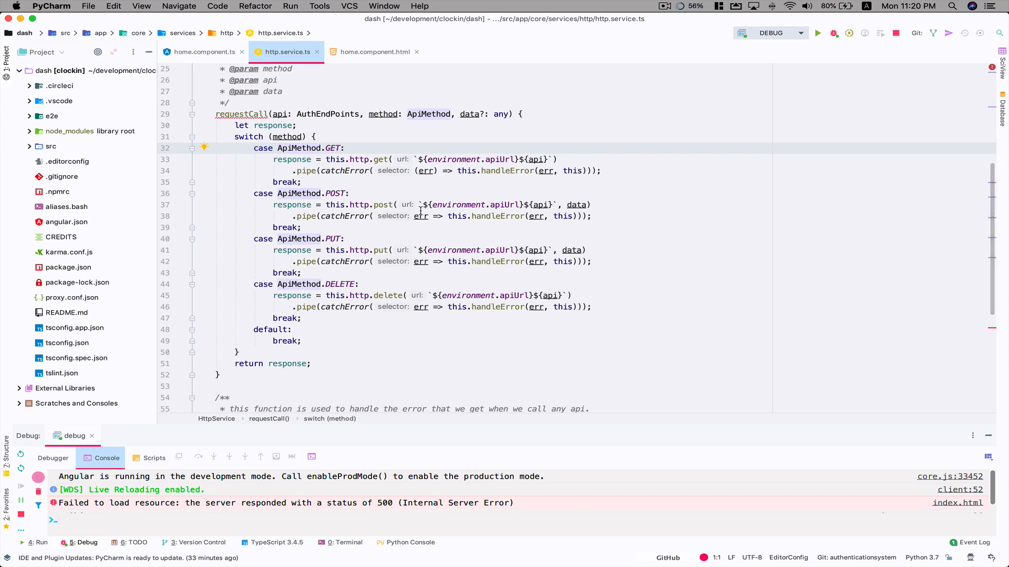
Step: Highlight the requestCall GET/POST/PUT/DELETE switch cases, then return to home.component.ts
{"action": "left_click_drag", "start_coordinate": [216, 114], "coordinate": [303, 318]}
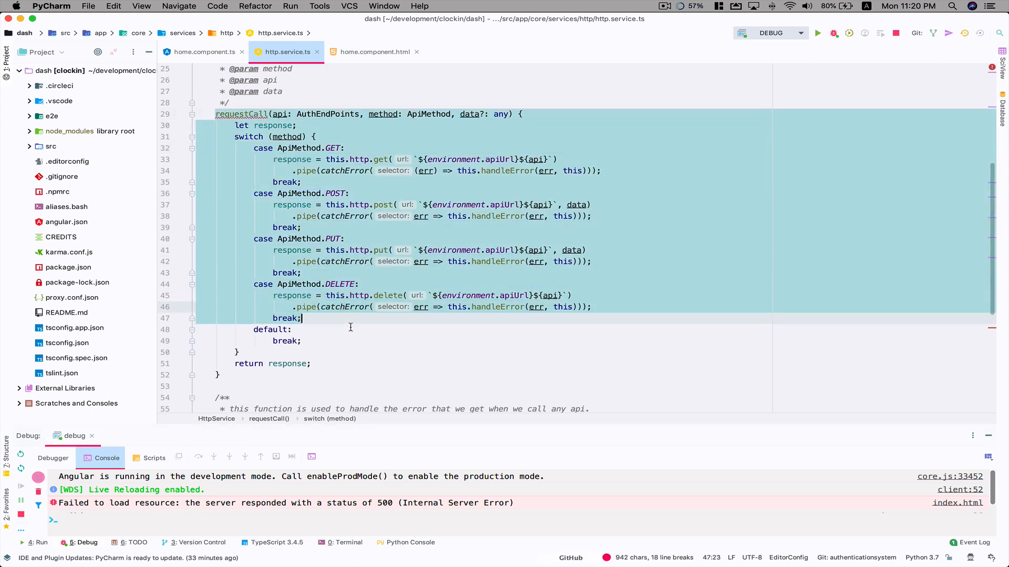
{"action": "left_click", "coordinate": [354, 363]}
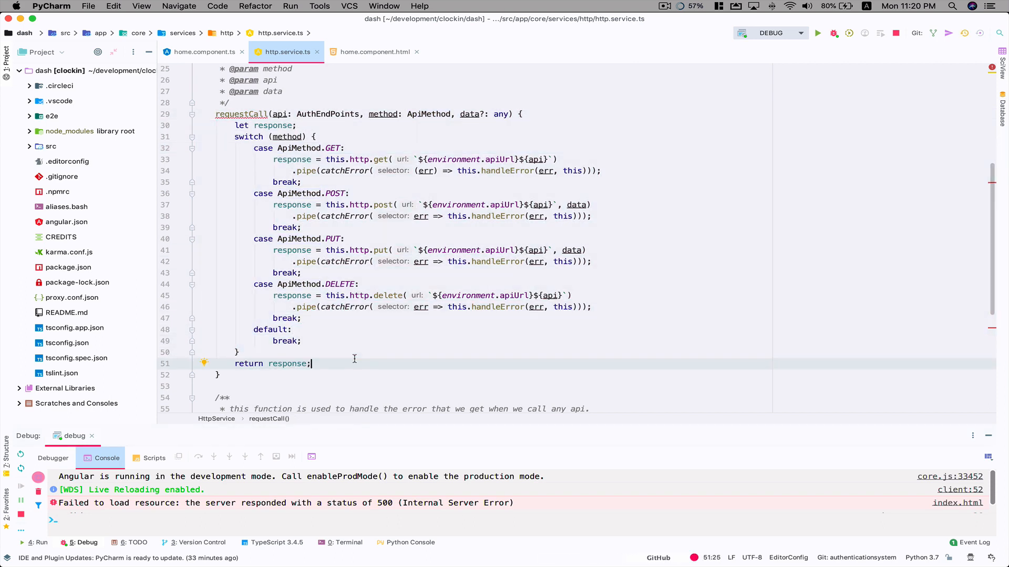
{"action": "mouse_move", "coordinate": [241, 114]}
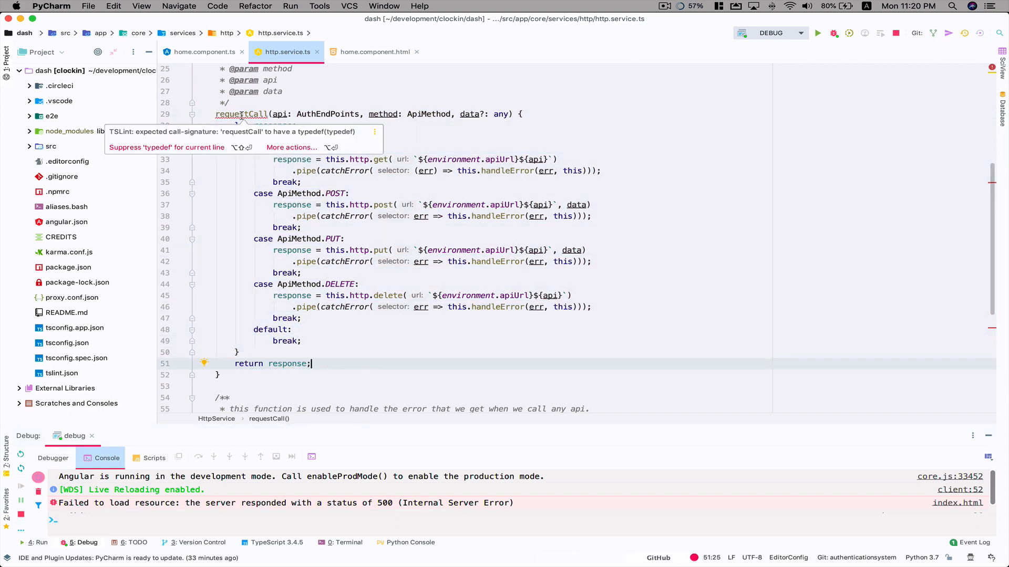
{"action": "left_click", "coordinate": [203, 51]}
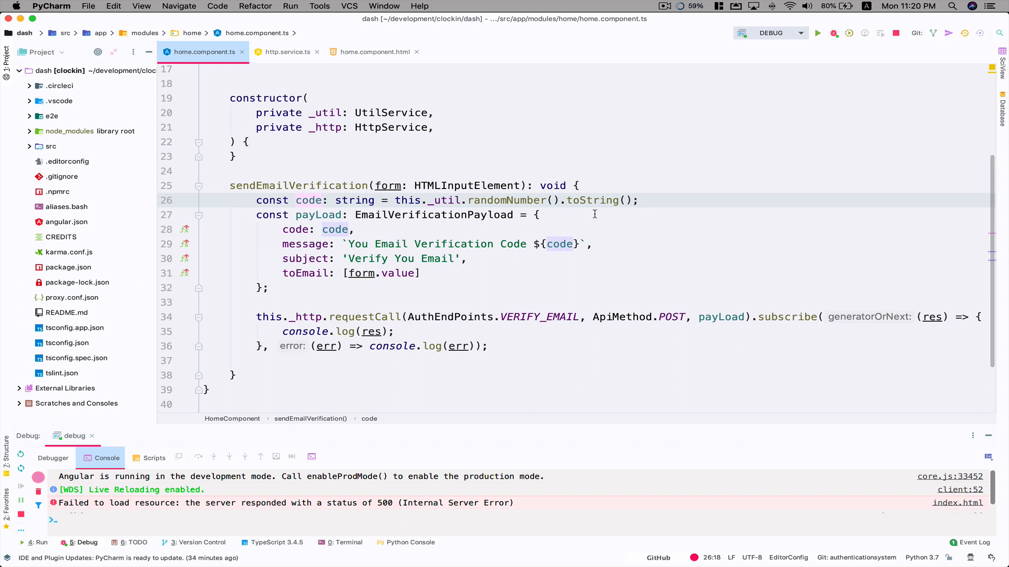
{"action": "left_click", "coordinate": [316, 200]}
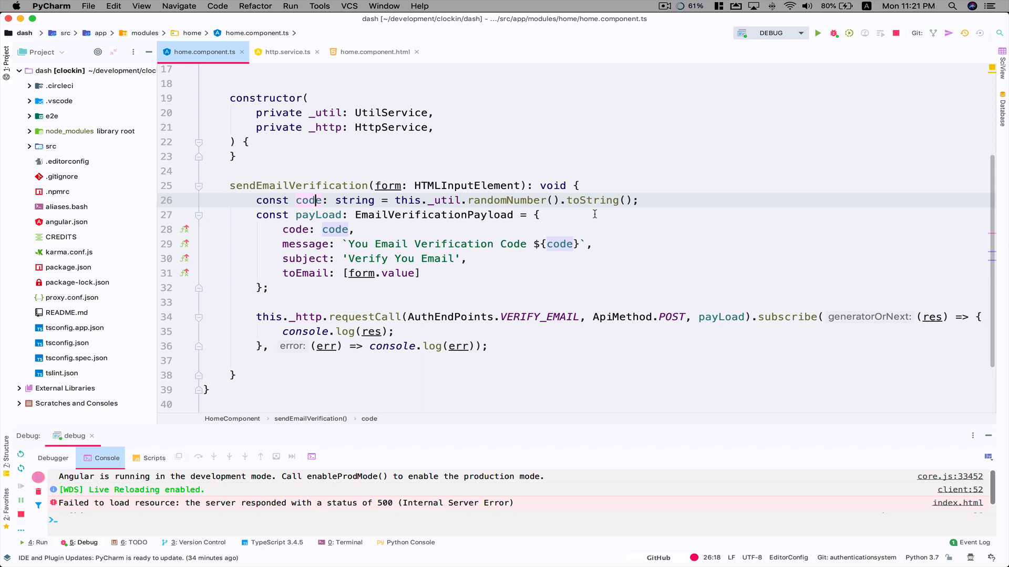
{"action": "mouse_move", "coordinate": [635, 240]}
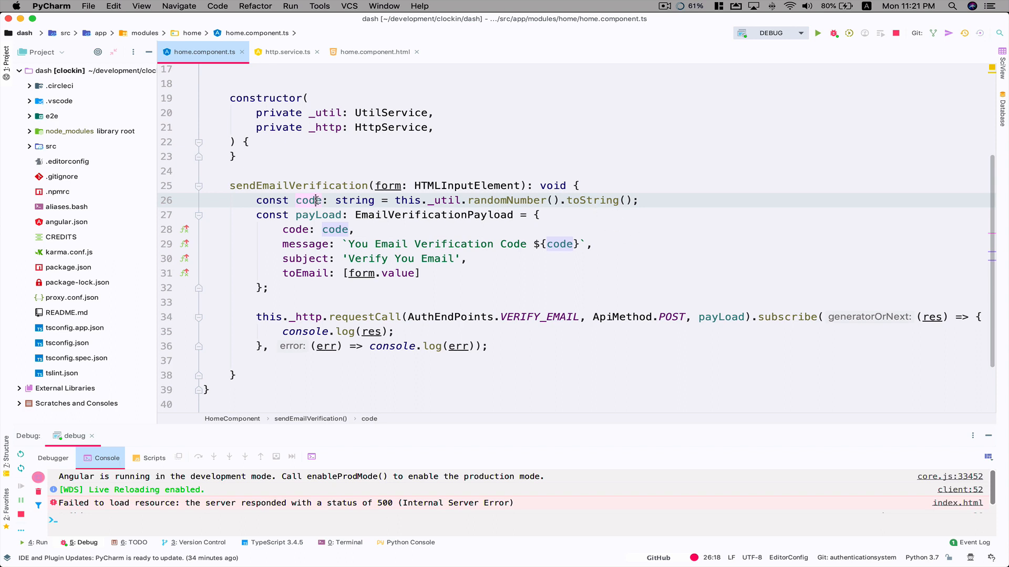
{"action": "mouse_move", "coordinate": [448, 215]}
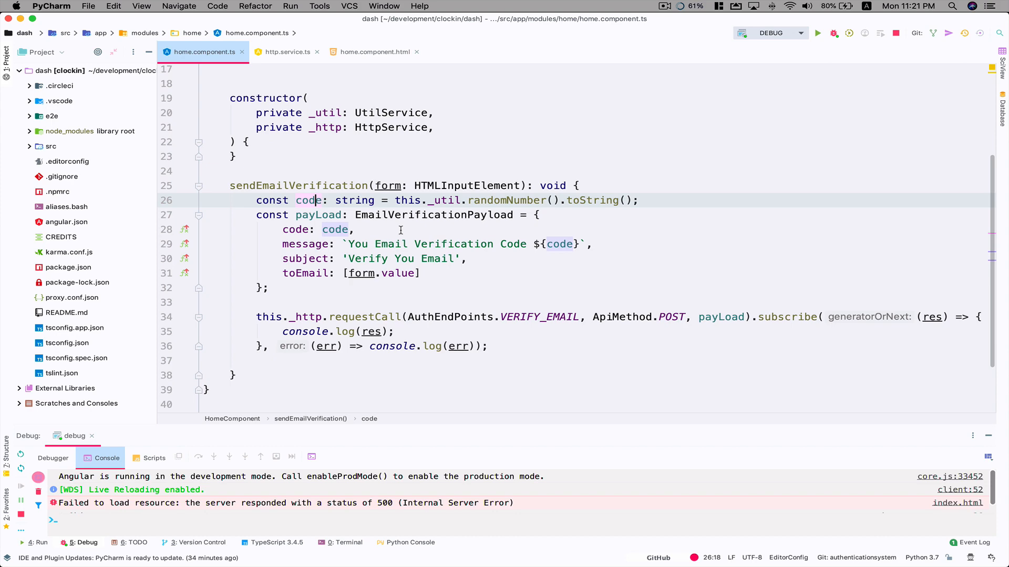
{"action": "left_click", "coordinate": [688, 26]}
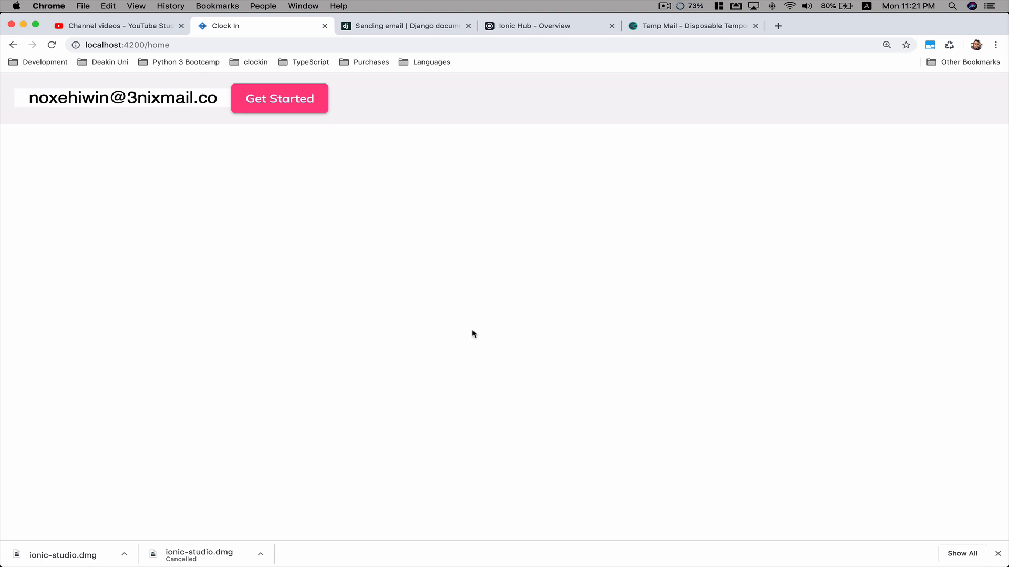
{"action": "mouse_move", "coordinate": [552, 264]}
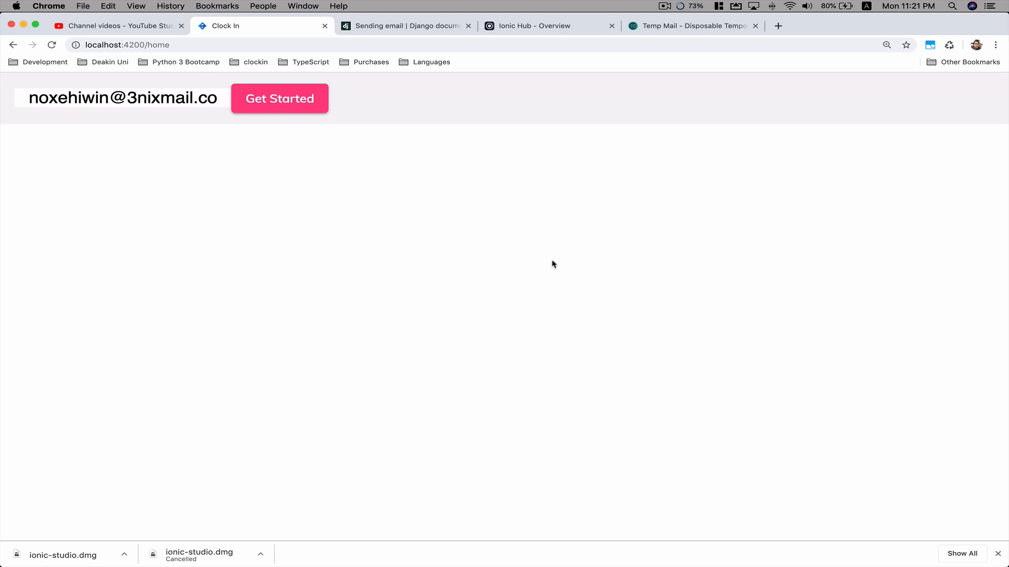
{"action": "mouse_move", "coordinate": [560, 313]}
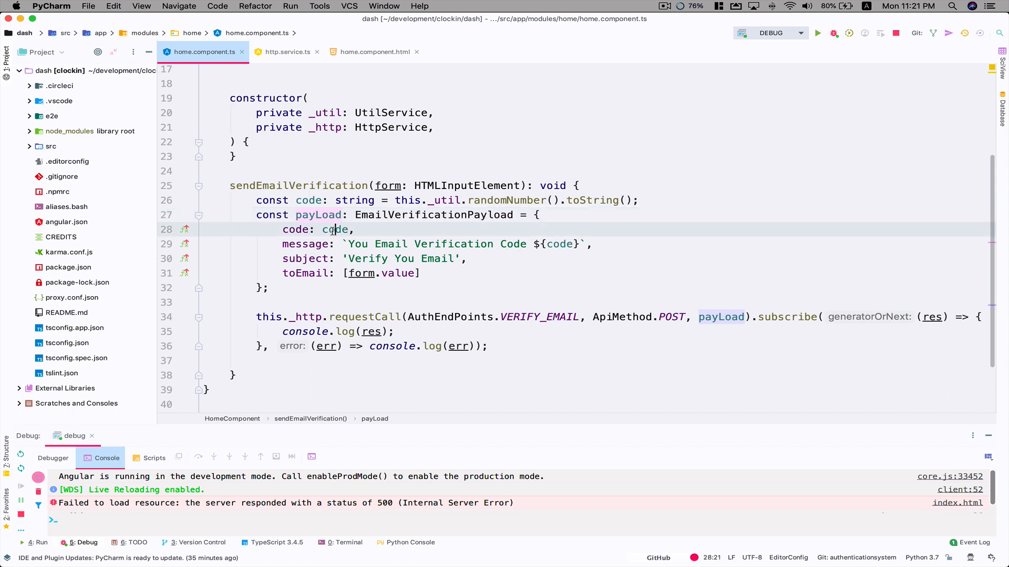
{"action": "left_click", "coordinate": [303, 259]}
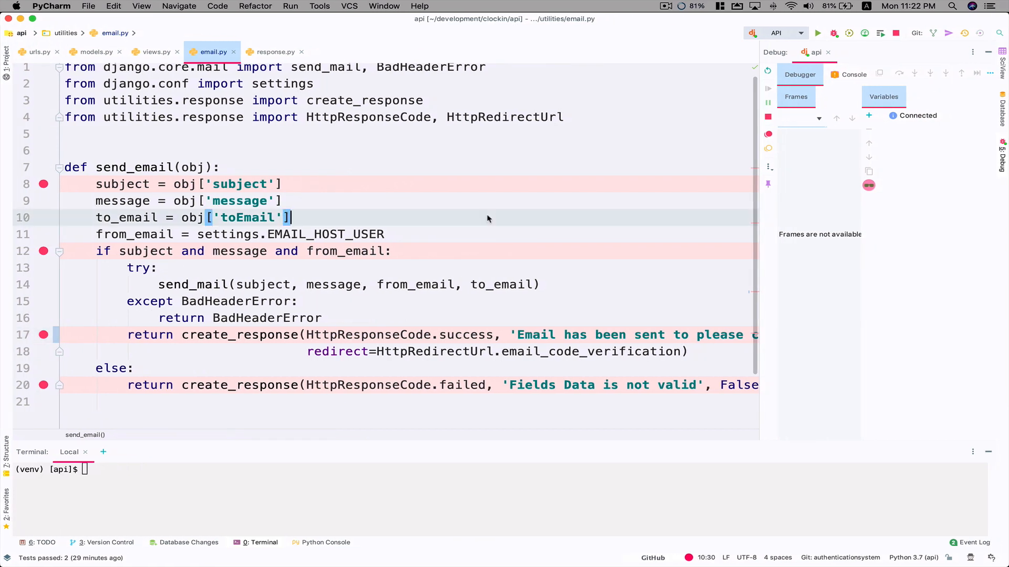
Step: Show the Project tool window beside email.py with the api package expanded
{"action": "scroll", "scroll_direction": "down", "scroll_amount": 3}
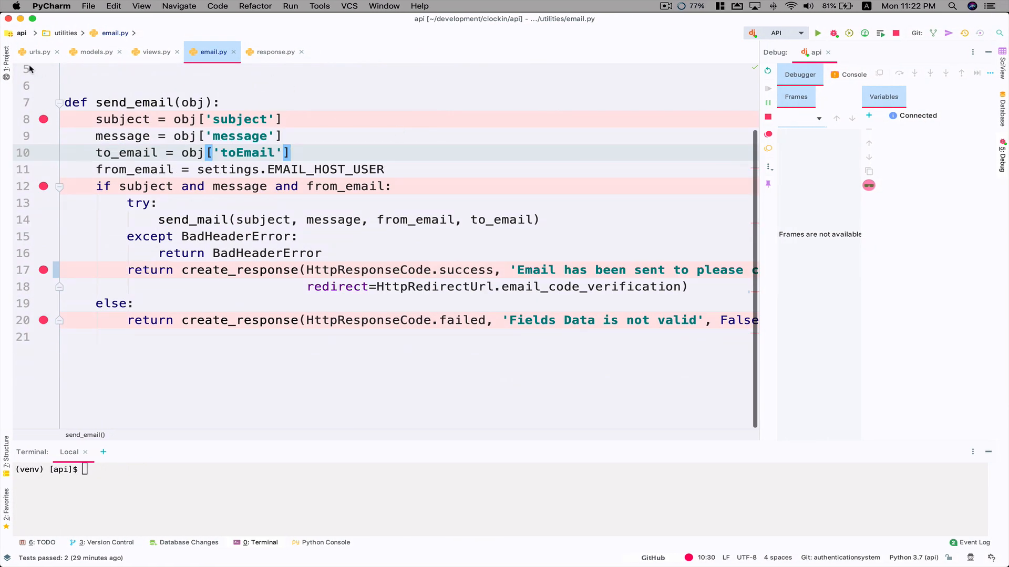
{"action": "left_click", "coordinate": [9, 58]}
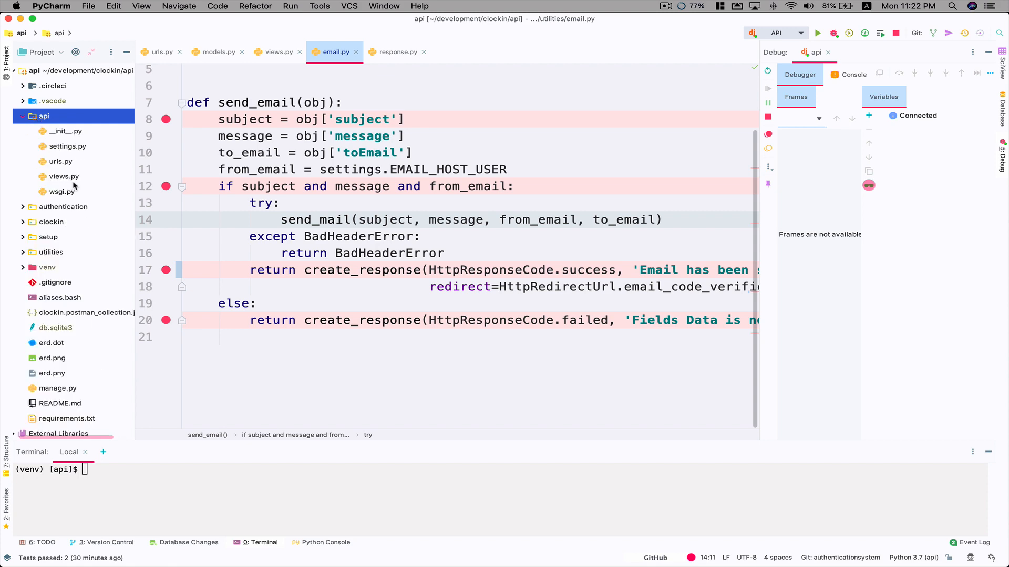
Step: Open settings.py and inspect EMAIL_BACKEND and its SMTP EmailBackend value
{"action": "left_click", "coordinate": [66, 146]}
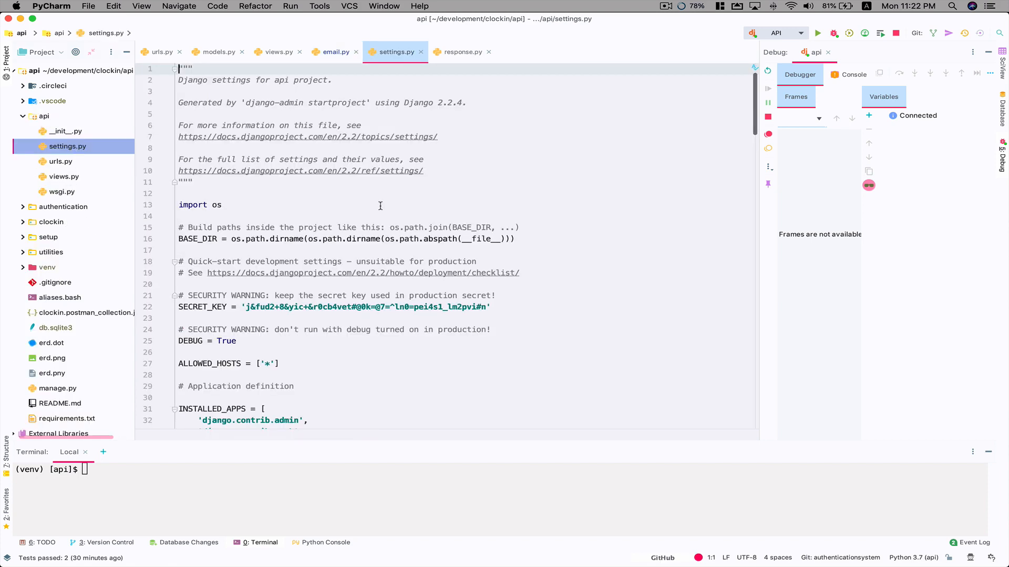
{"action": "scroll", "scroll_direction": "down", "scroll_amount": 3}
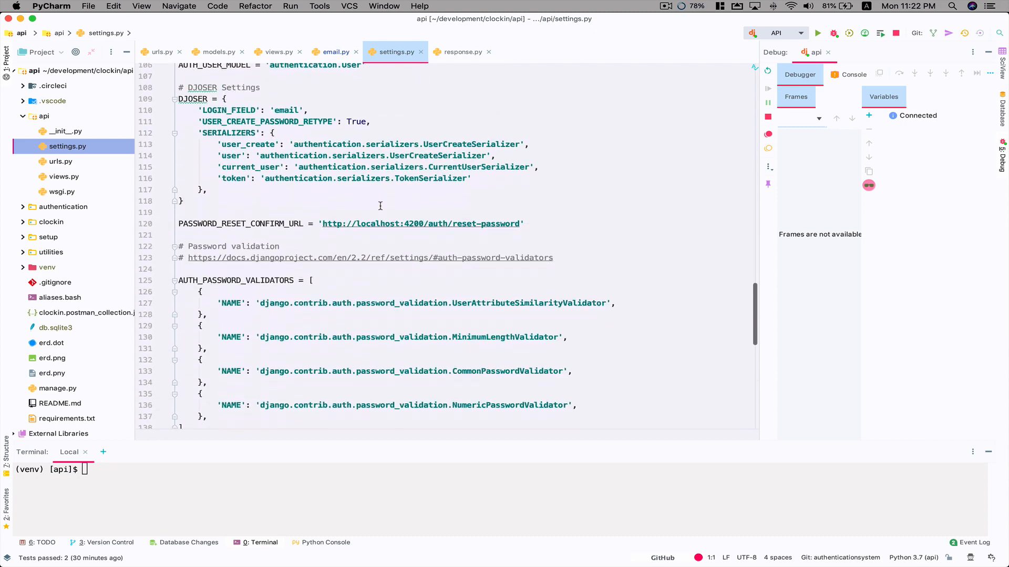
{"action": "scroll", "scroll_direction": "down", "scroll_amount": 3}
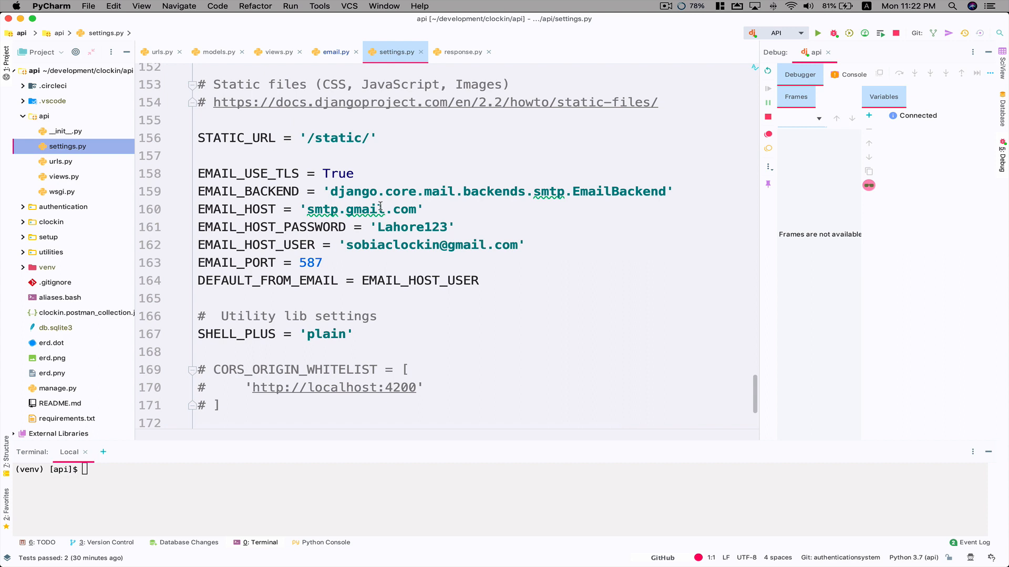
{"action": "mouse_move", "coordinate": [327, 263]}
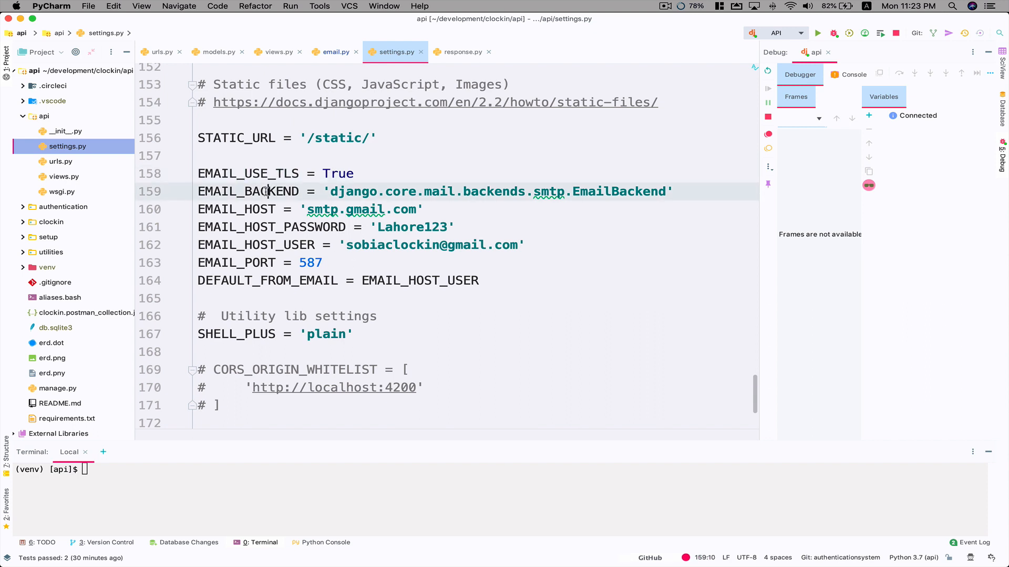
{"action": "double_click", "coordinate": [246, 191]}
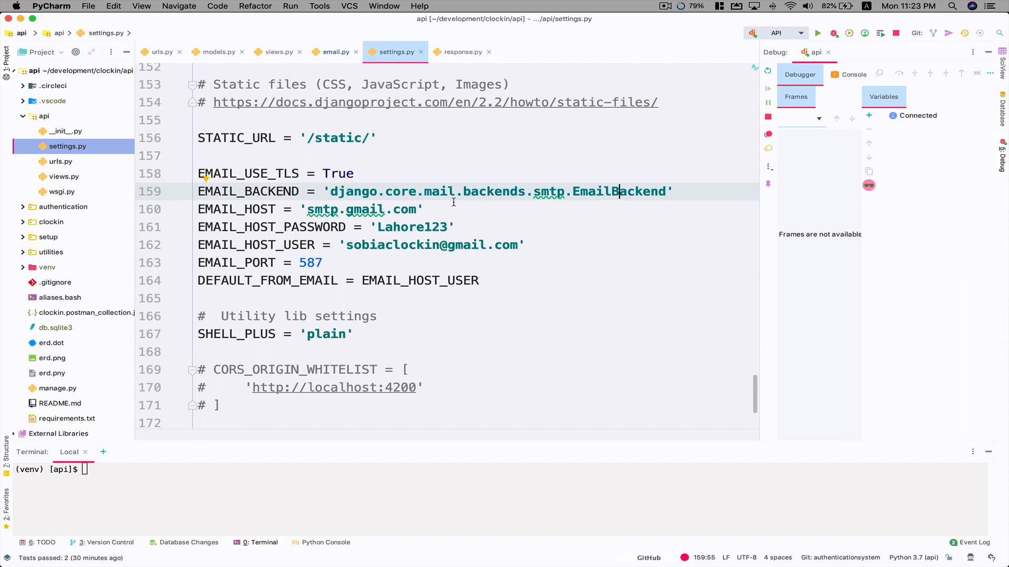
{"action": "left_click", "coordinate": [425, 209]}
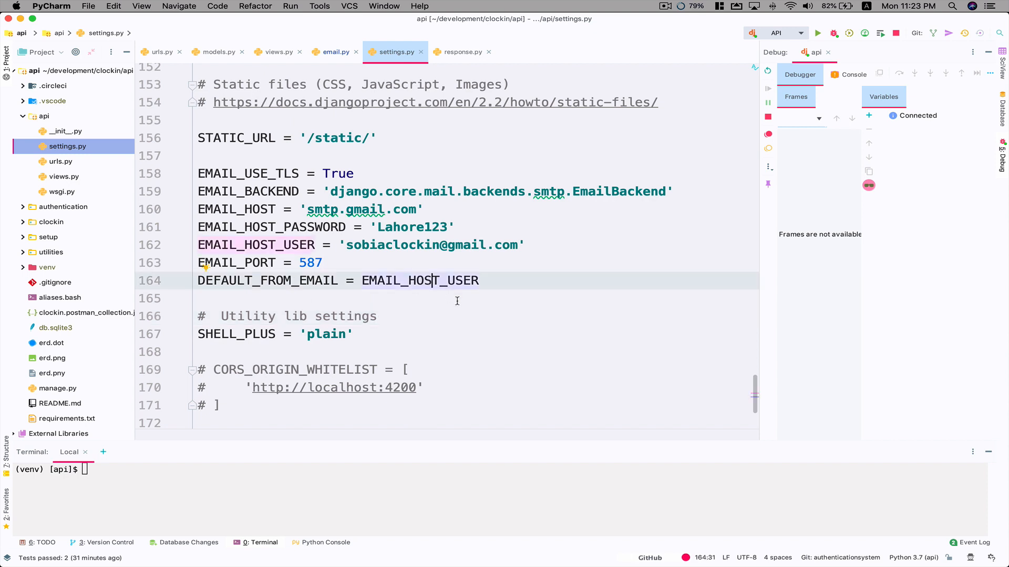
{"action": "mouse_move", "coordinate": [360, 292]}
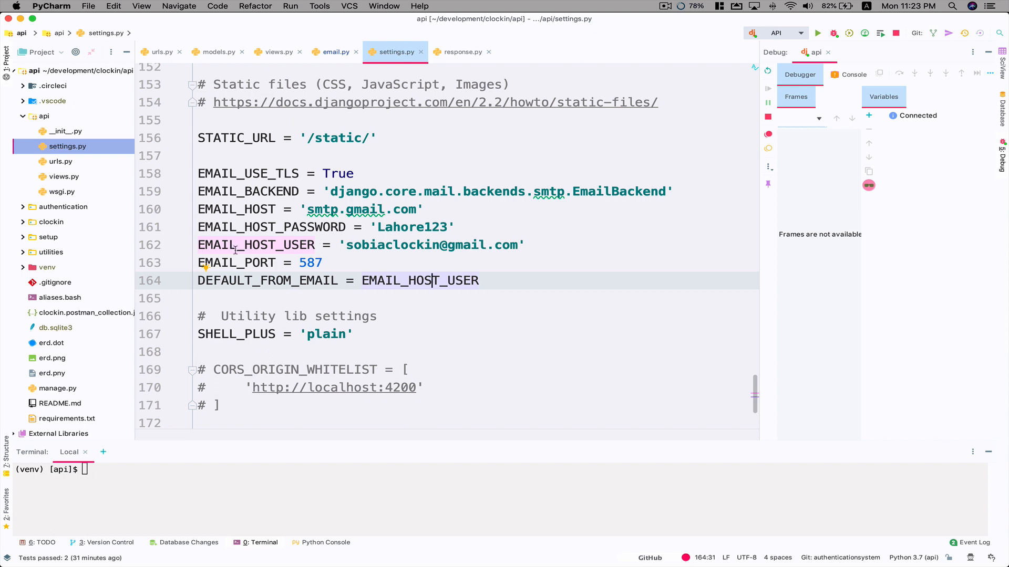
{"action": "mouse_move", "coordinate": [306, 254]}
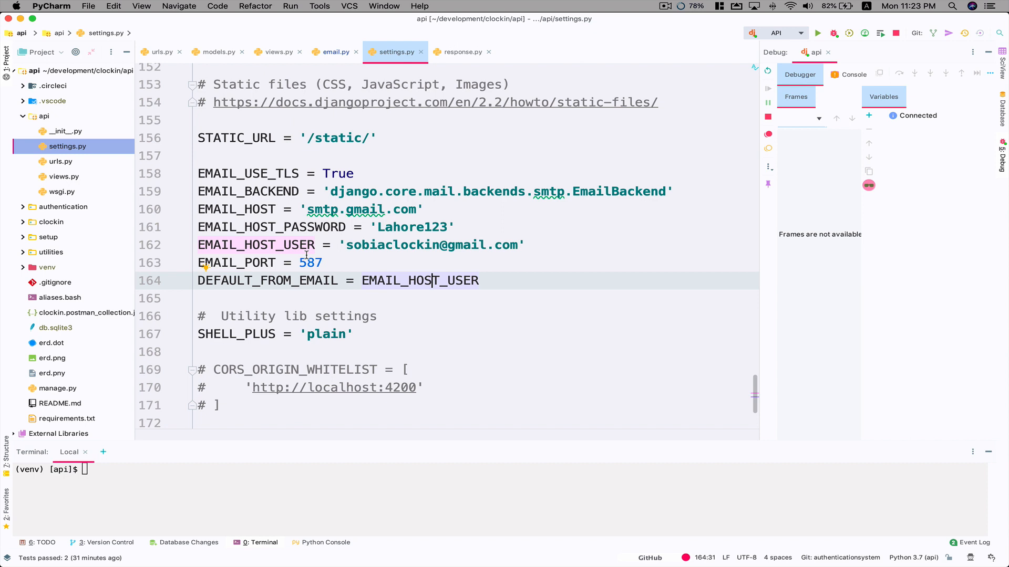
{"action": "mouse_move", "coordinate": [375, 295]}
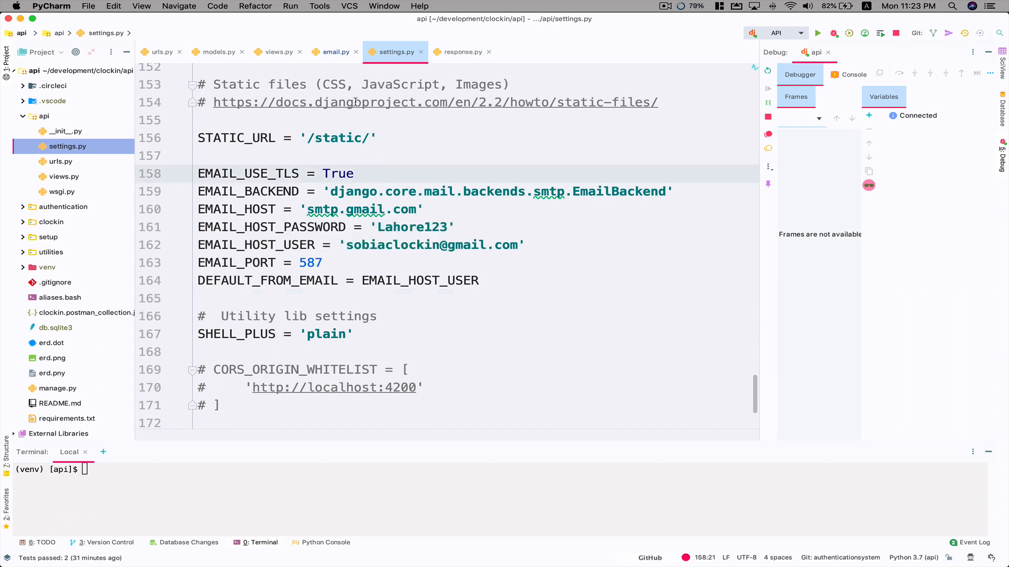
{"action": "mouse_move", "coordinate": [278, 51]}
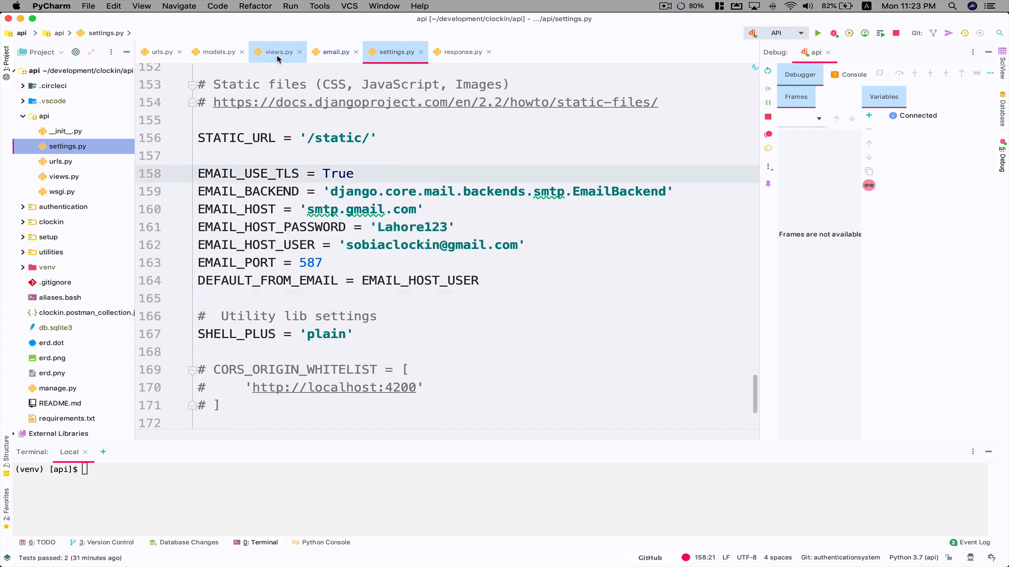
Step: Switch to views.py and inspect the POST email_view that calls send_email
{"action": "left_click", "coordinate": [278, 52]}
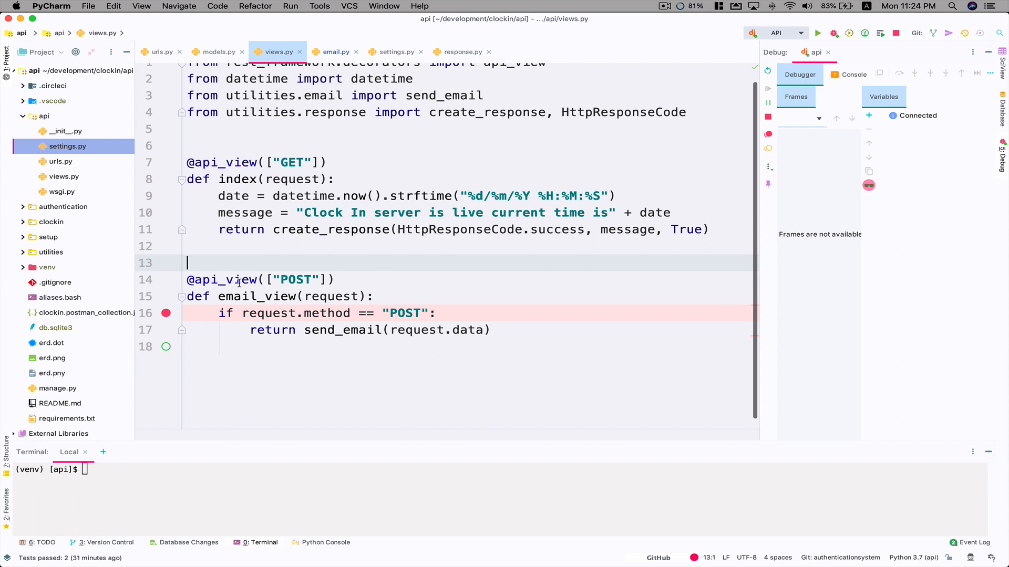
{"action": "double_click", "coordinate": [231, 279]}
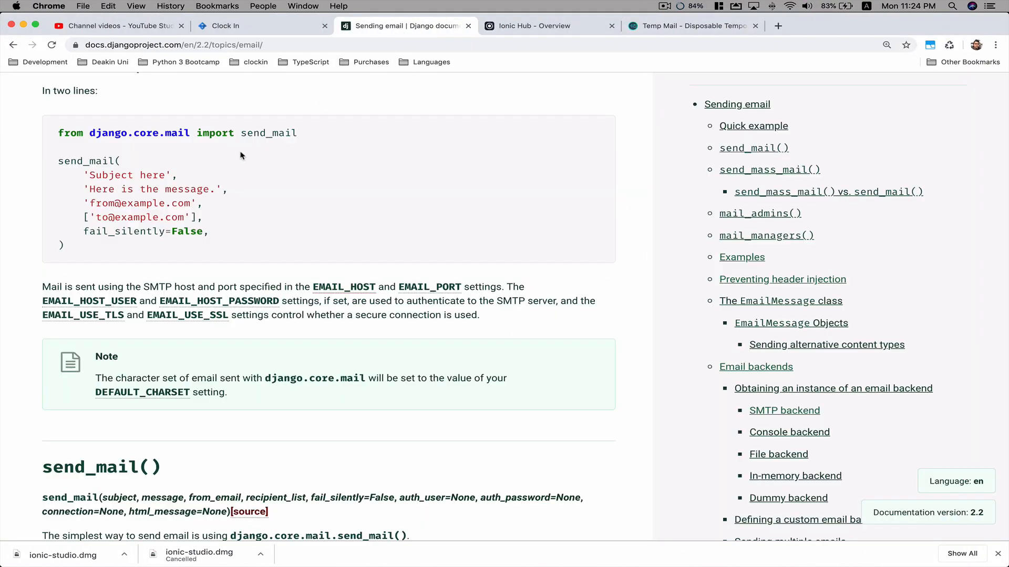
Step: Select send_mail in the Django documentation's quick example code
{"action": "double_click", "coordinate": [268, 132]}
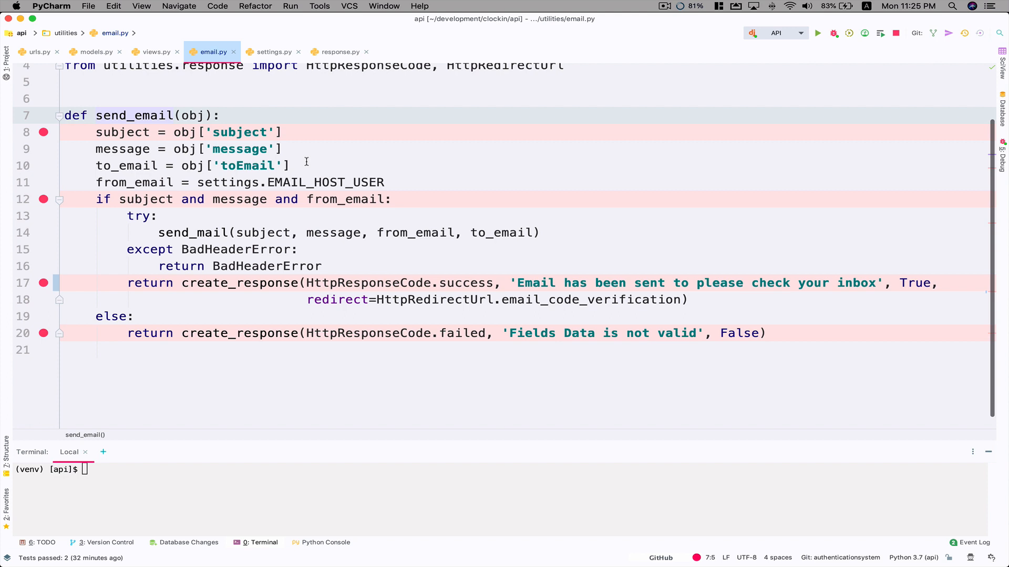
Step: Walk through send_email's subject reading, from_email condition and try-wrapped send_mail call
{"action": "left_click", "coordinate": [190, 115]}
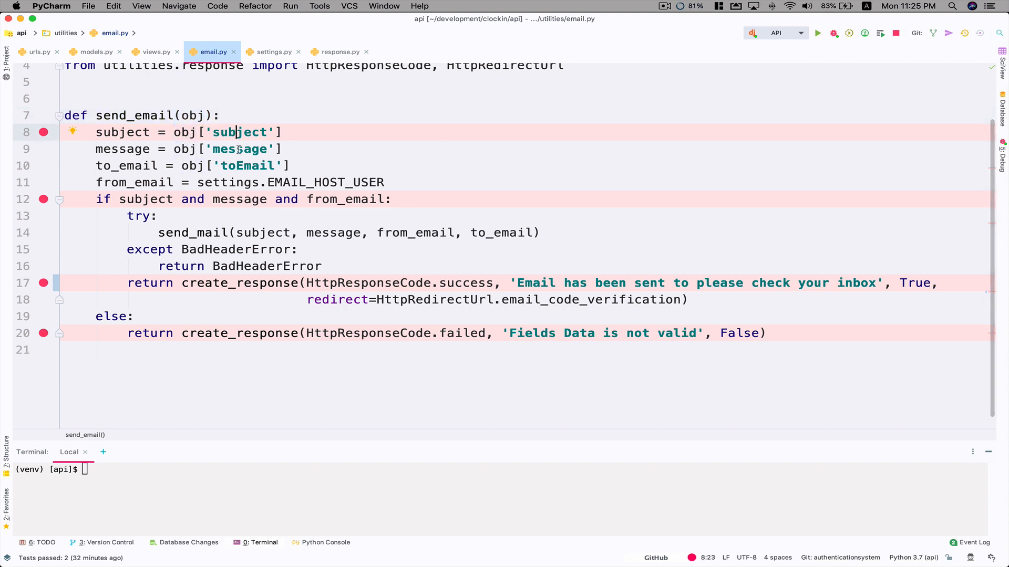
{"action": "left_click", "coordinate": [251, 165]}
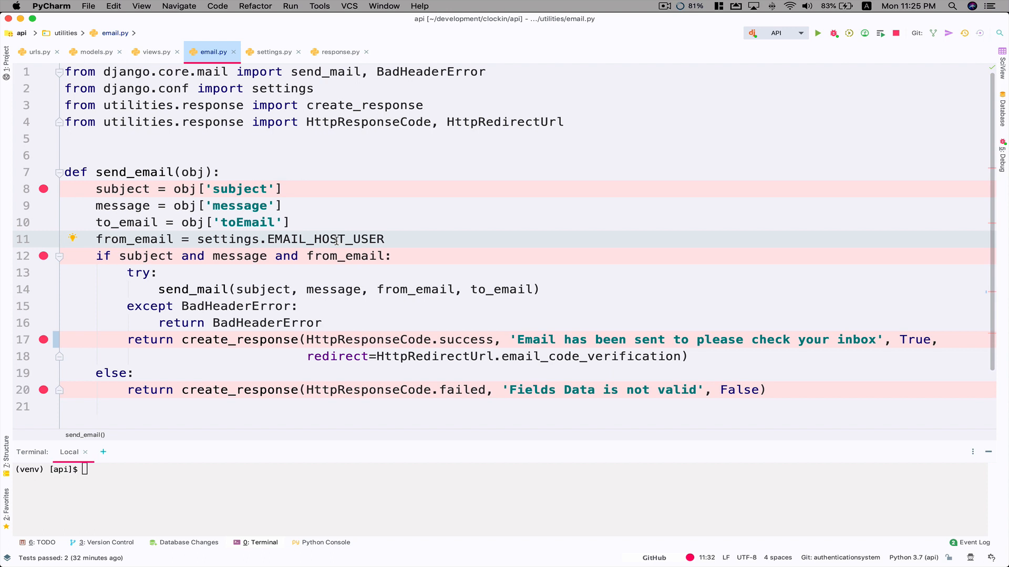
{"action": "mouse_move", "coordinate": [230, 262]}
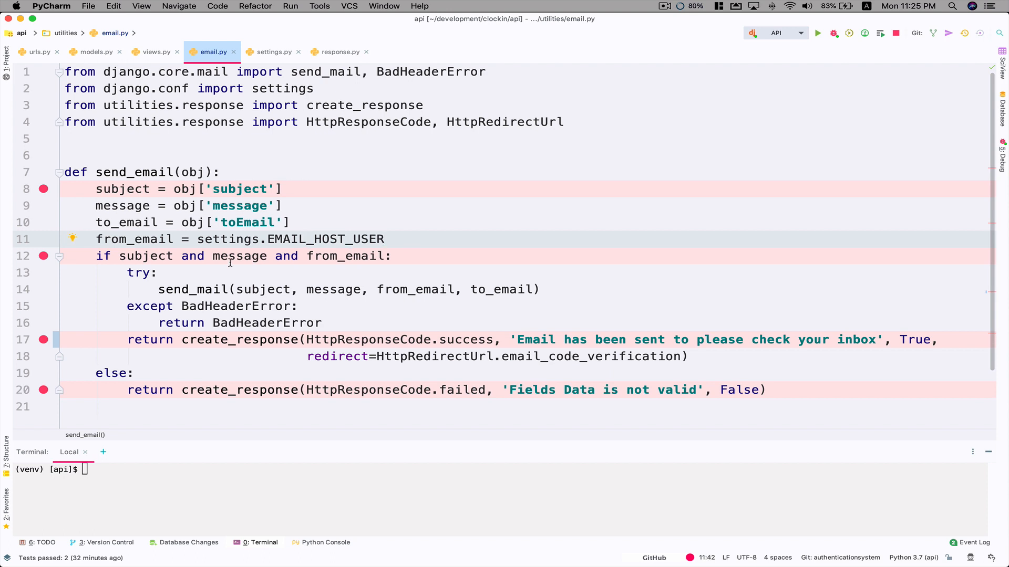
{"action": "left_click", "coordinate": [146, 255]}
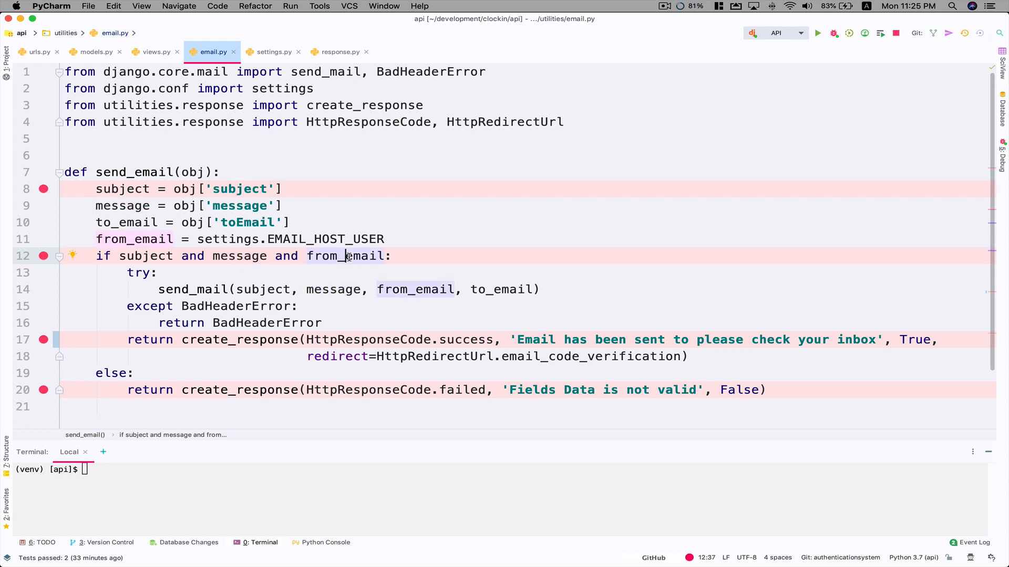
{"action": "left_click", "coordinate": [236, 289]}
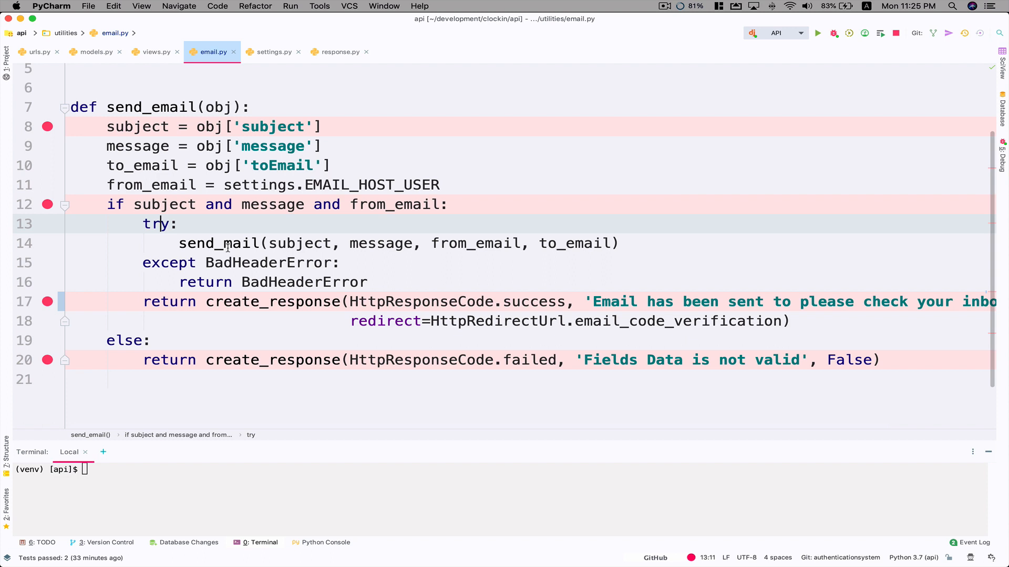
{"action": "left_click", "coordinate": [296, 244]}
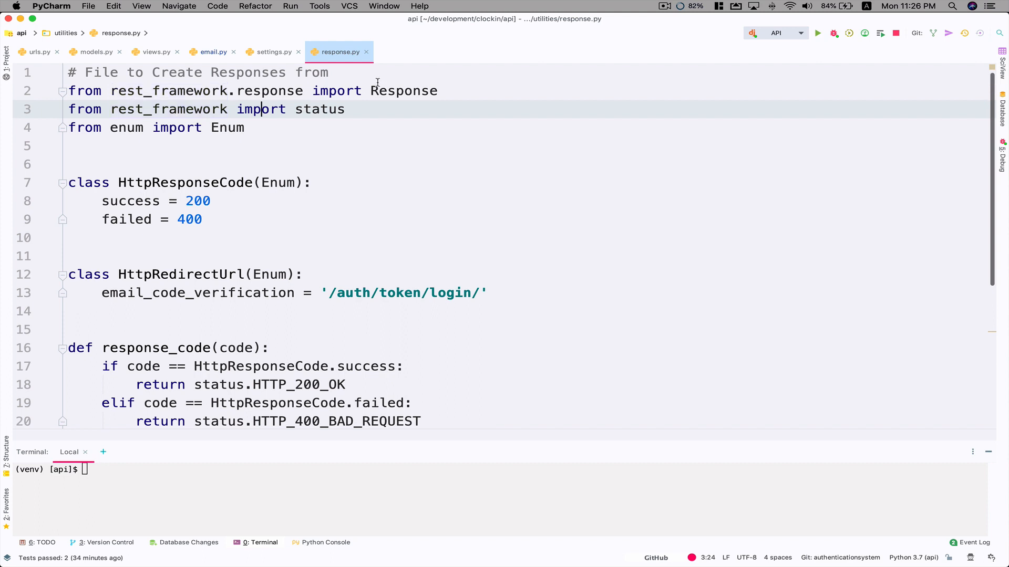
Step: Inspect the Response import, create_response and response_code in response.py, then return to email.py
{"action": "double_click", "coordinate": [404, 90]}
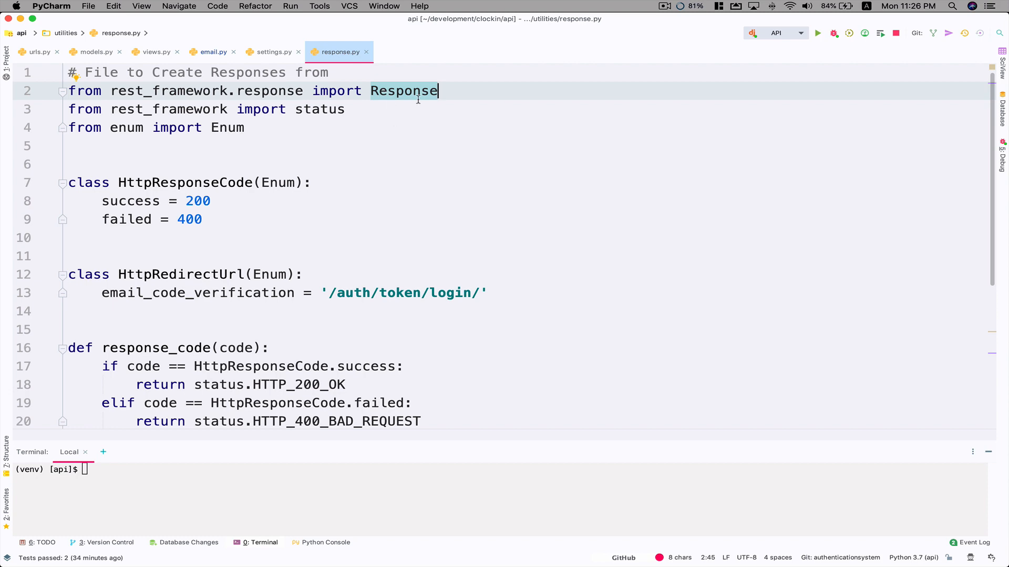
{"action": "mouse_move", "coordinate": [421, 200]}
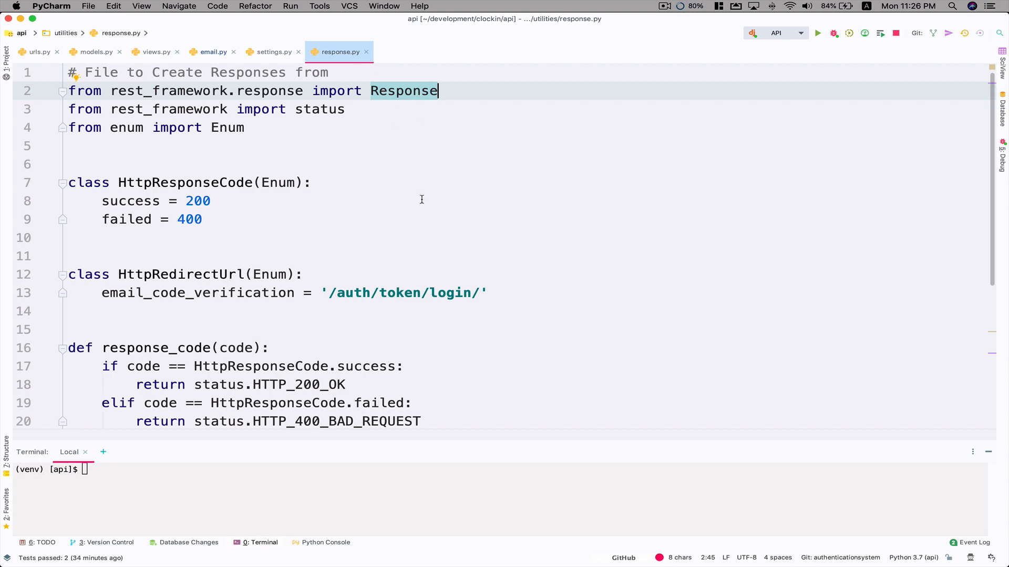
{"action": "scroll", "scroll_direction": "down", "scroll_amount": 3}
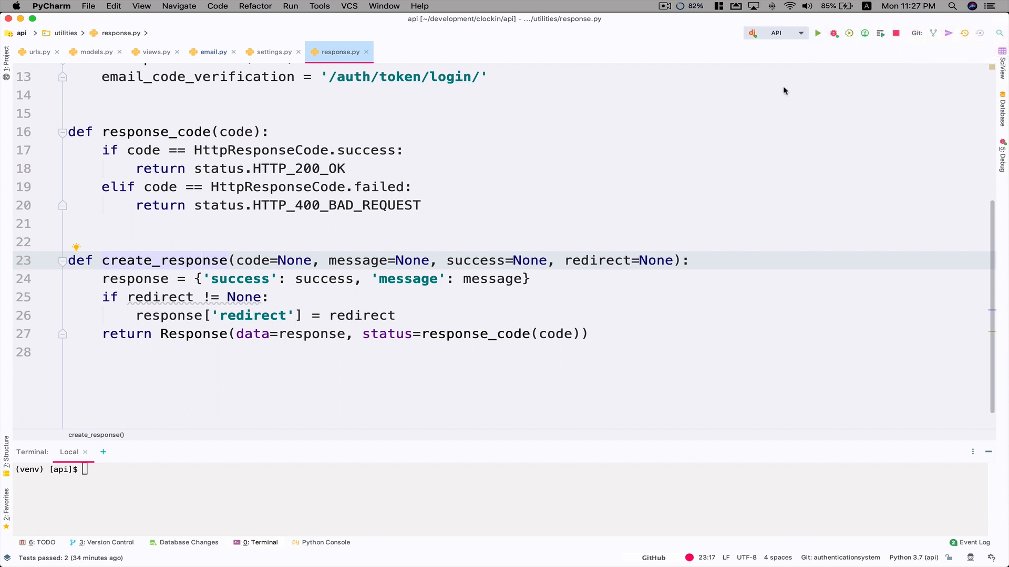
{"action": "mouse_move", "coordinate": [580, 272]}
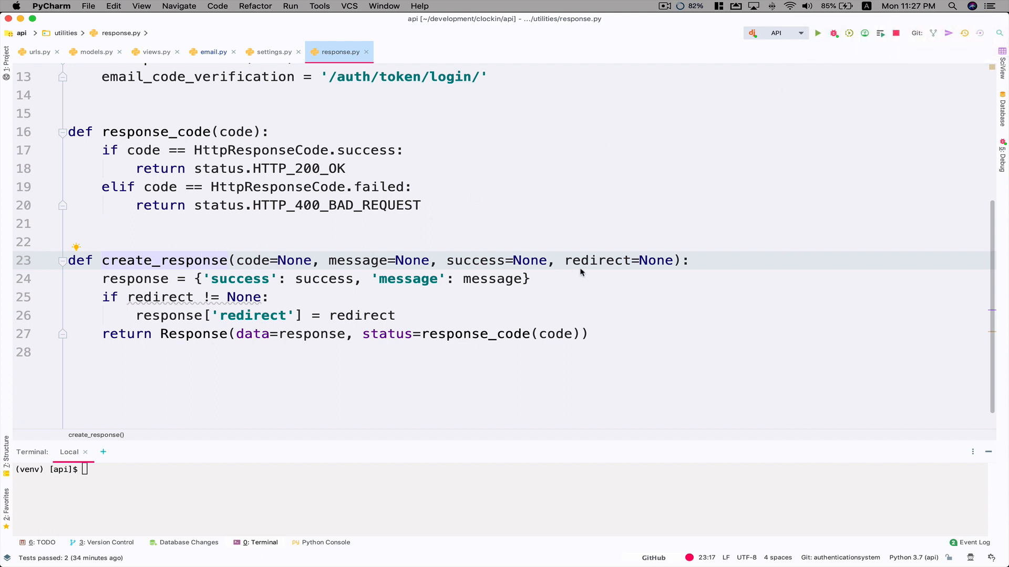
{"action": "mouse_move", "coordinate": [137, 281]}
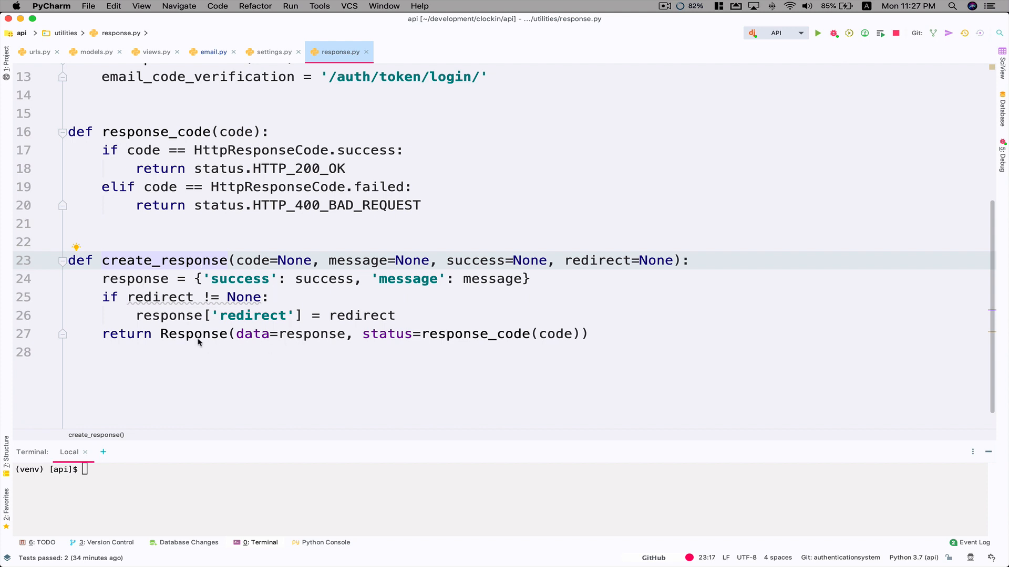
{"action": "double_click", "coordinate": [192, 333]}
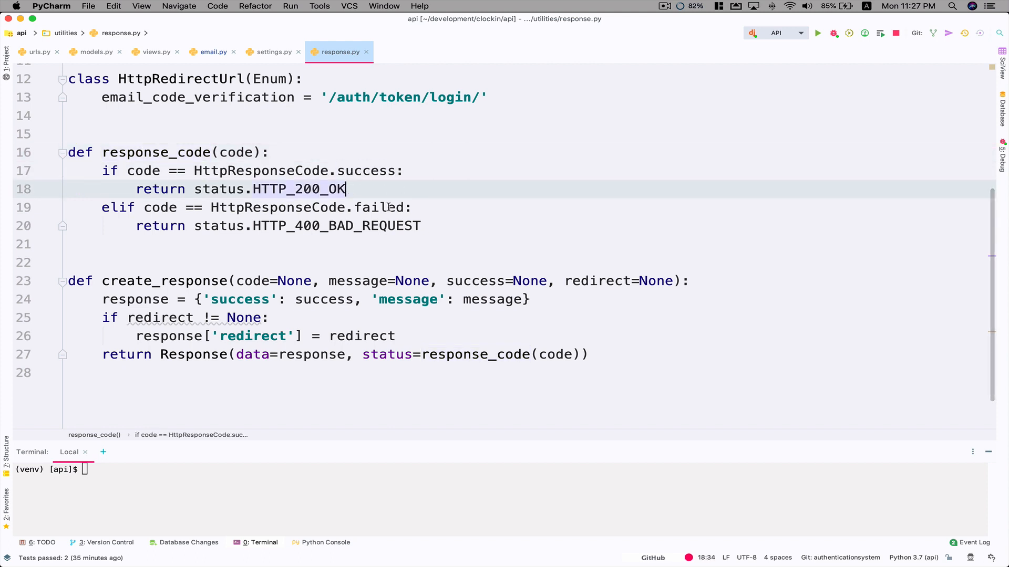
{"action": "mouse_move", "coordinate": [298, 193]}
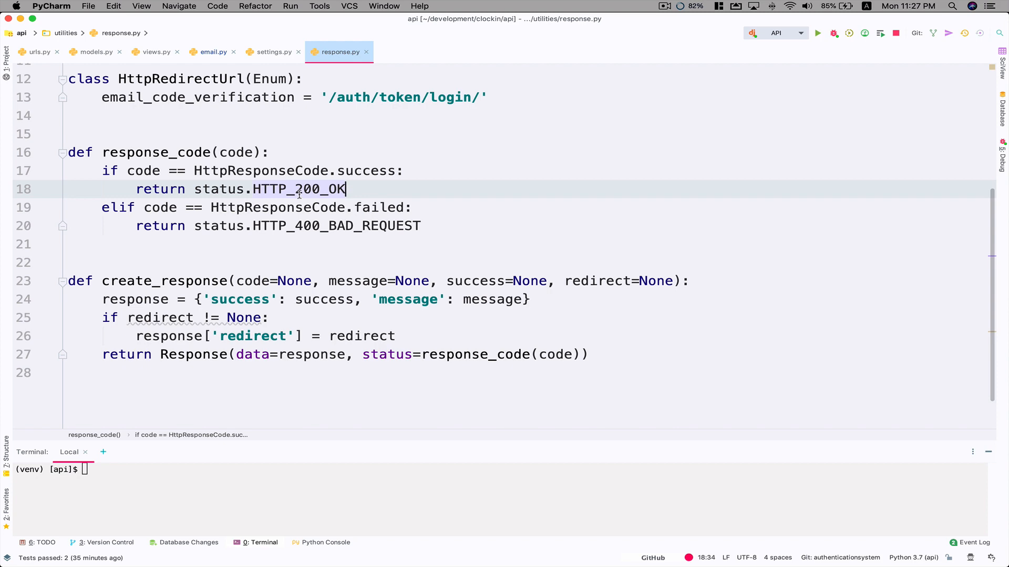
{"action": "mouse_move", "coordinate": [252, 63]}
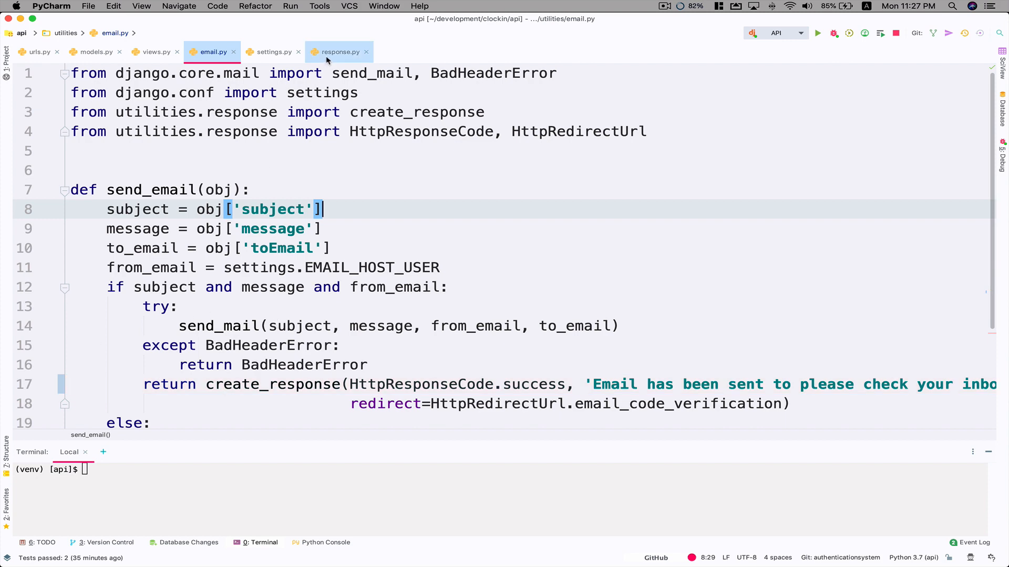
{"action": "left_click", "coordinate": [341, 51]}
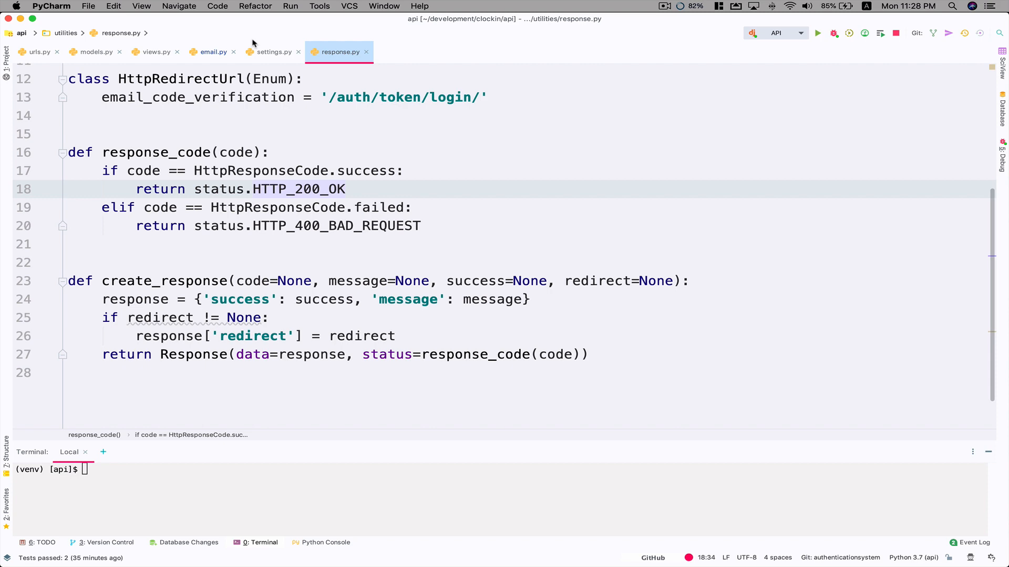
Step: Delete the old Temp Mail address and select the newly generated one with an empty inbox
{"action": "left_click", "coordinate": [275, 51]}
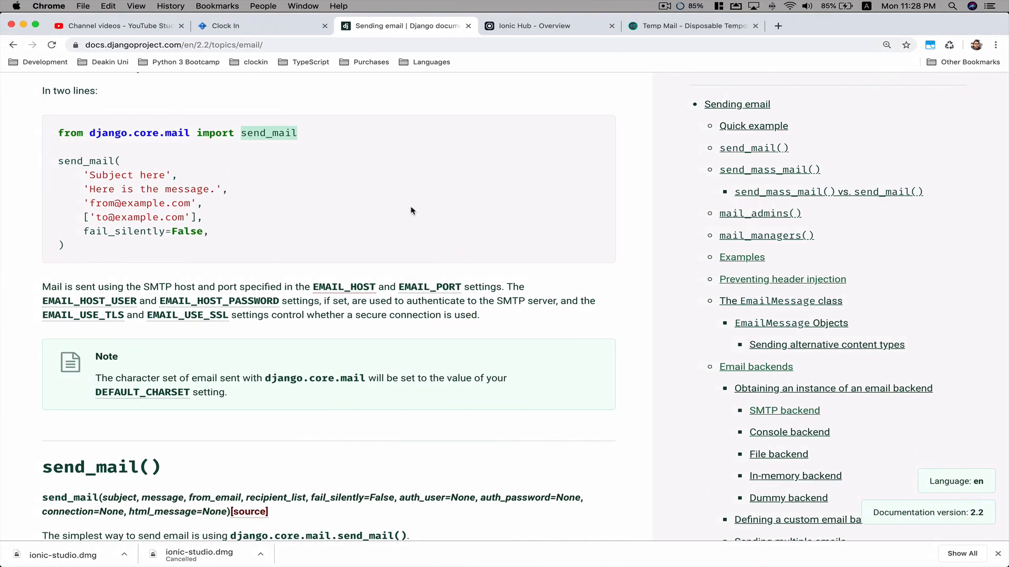
{"action": "left_click", "coordinate": [690, 26]}
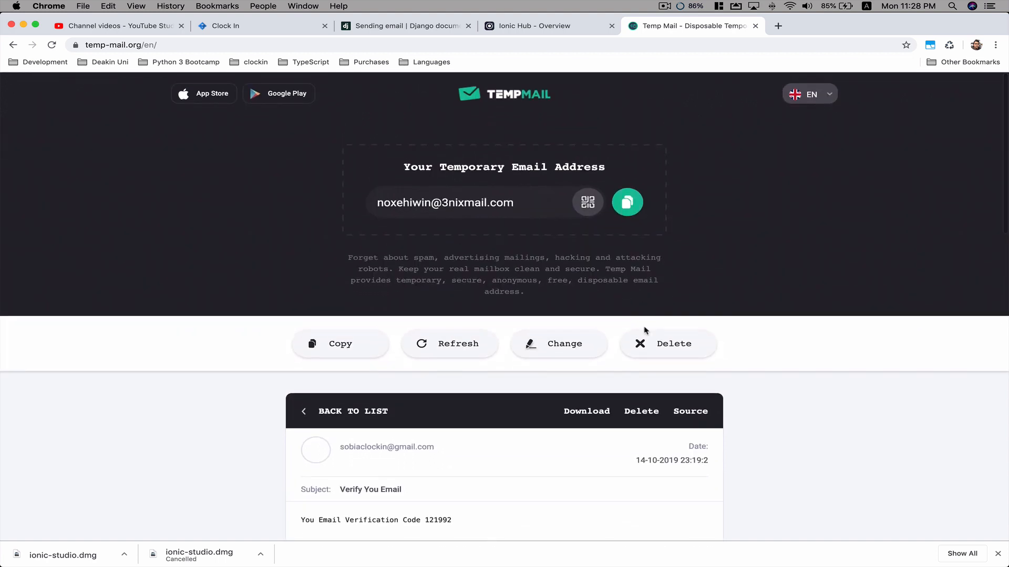
{"action": "left_click", "coordinate": [667, 343]}
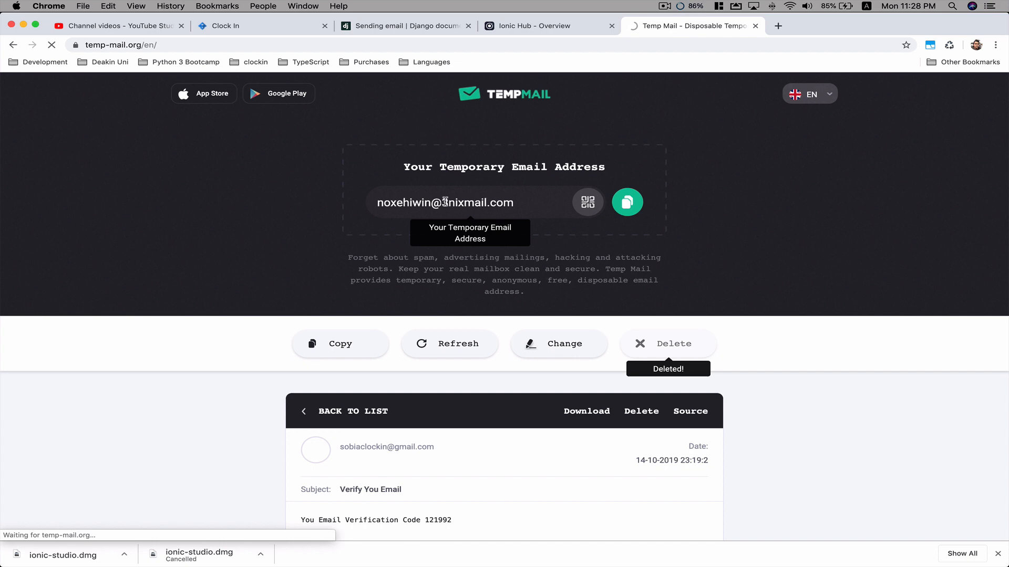
{"action": "left_click", "coordinate": [667, 344]}
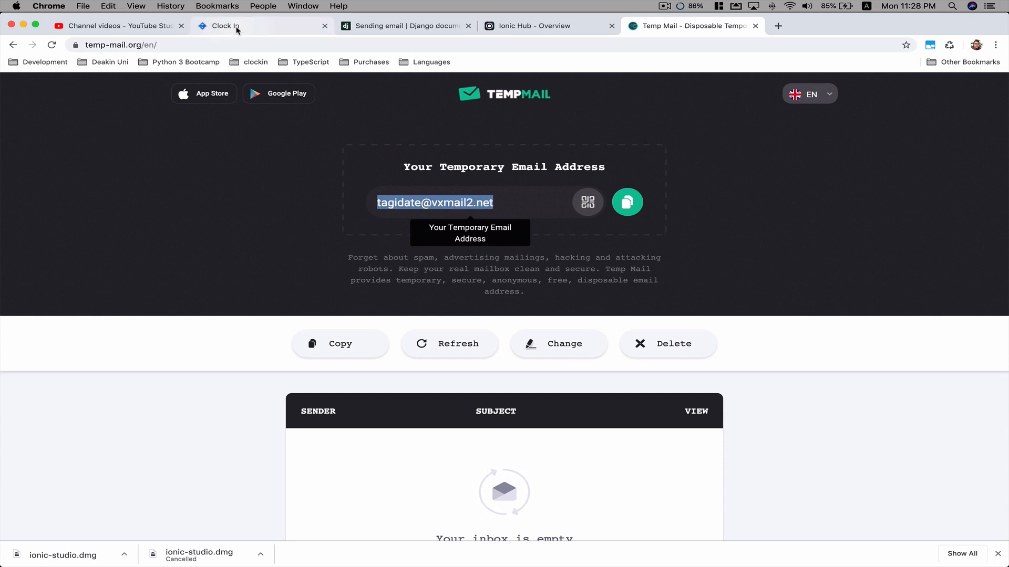
{"action": "left_click", "coordinate": [257, 25]}
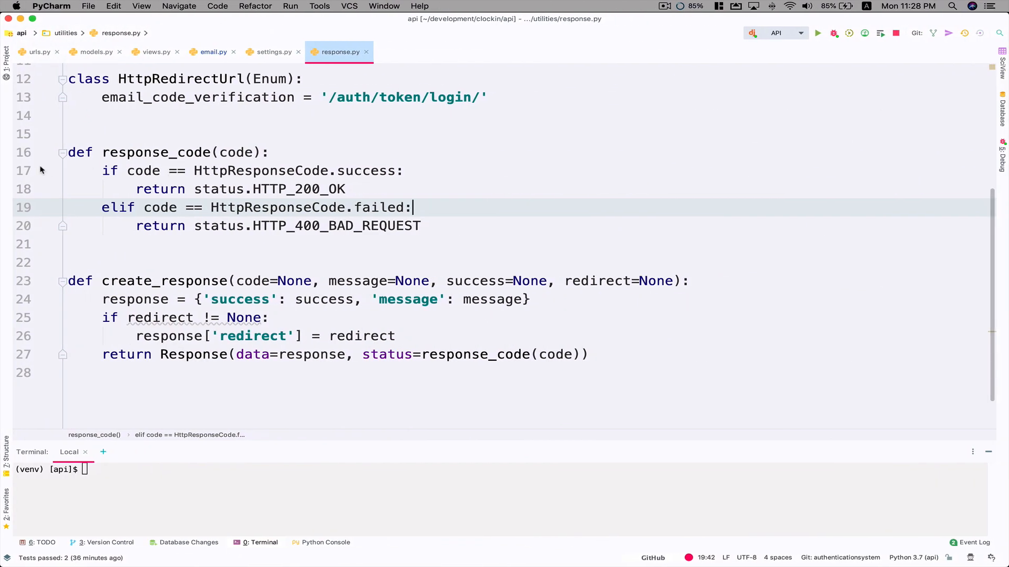
Step: Add breakpoints on lines 17, 19 and 24 of response.py
{"action": "left_click", "coordinate": [45, 170]}
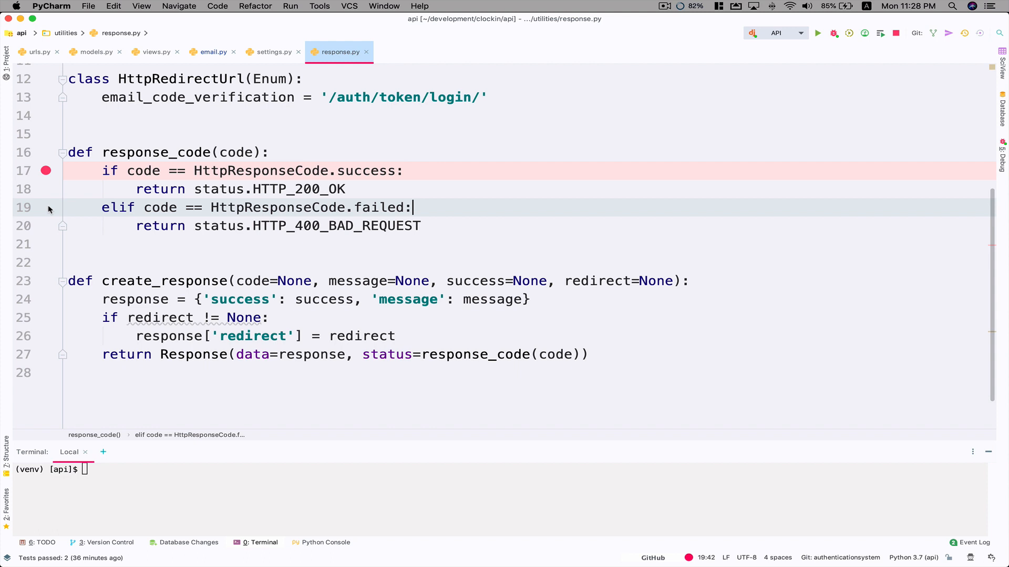
{"action": "left_click", "coordinate": [46, 207]}
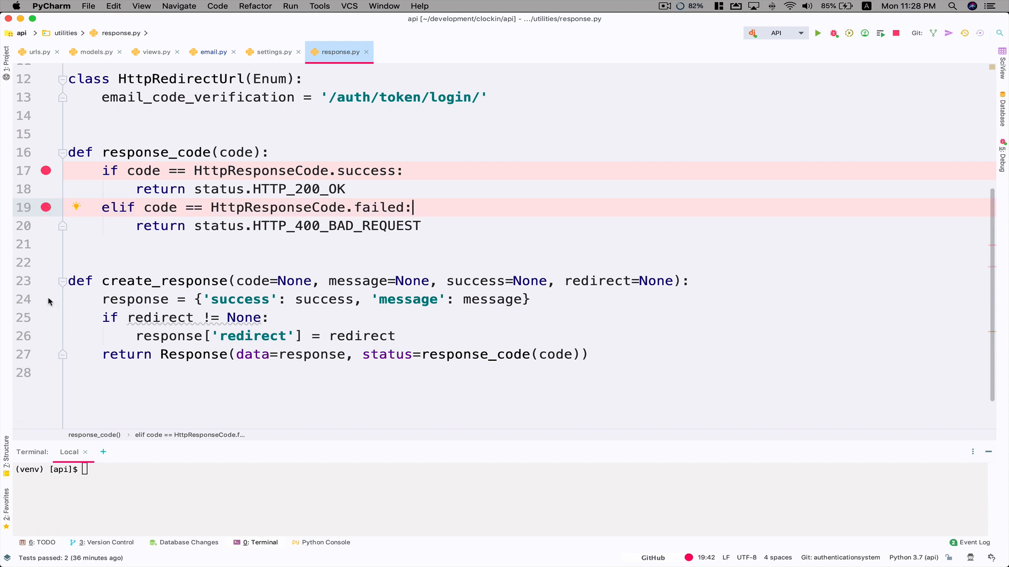
{"action": "left_click", "coordinate": [46, 299]}
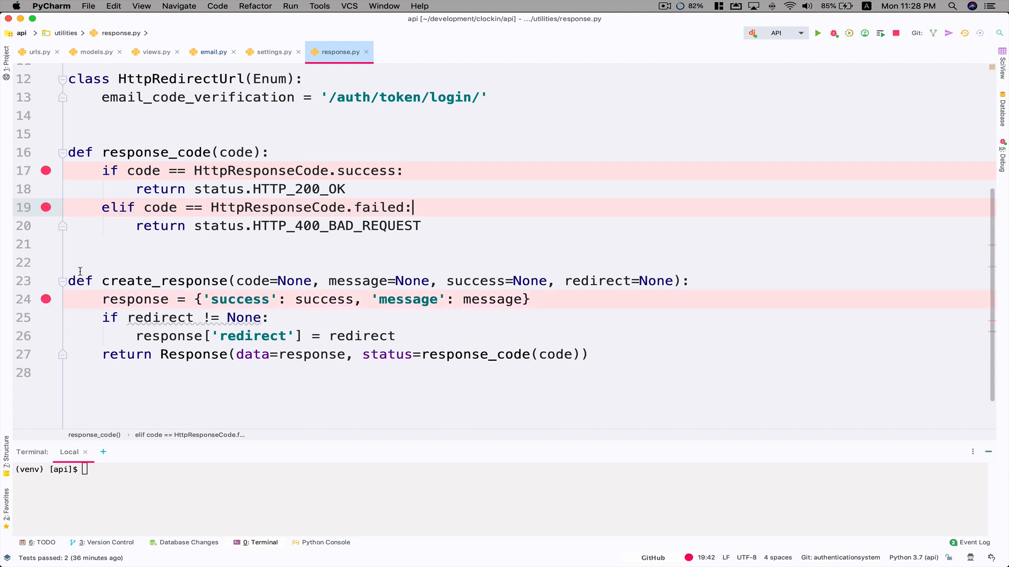
Step: Add breakpoints at email.py's subject and message check and at the start of email_view
{"action": "left_click", "coordinate": [212, 51]}
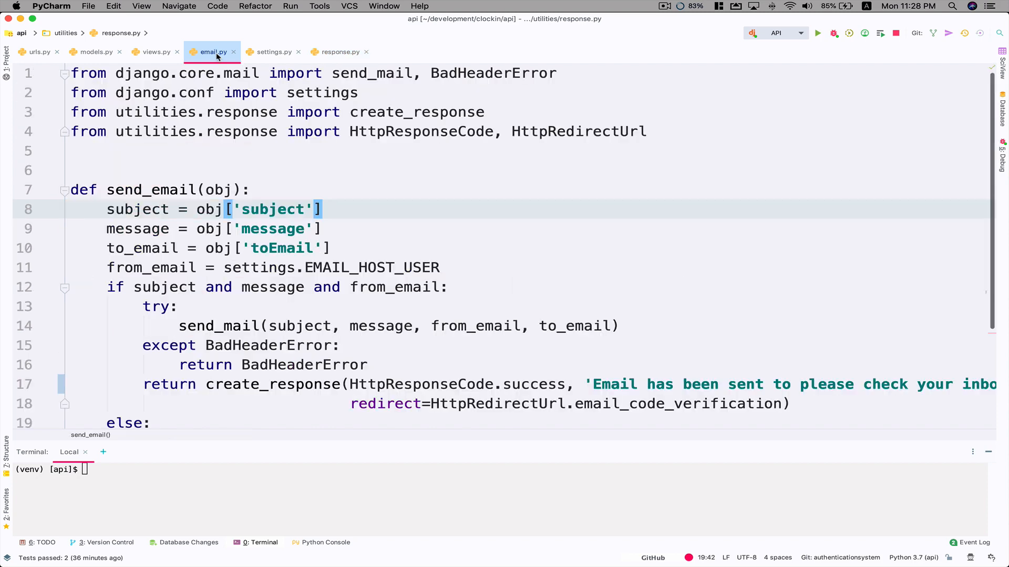
{"action": "left_click", "coordinate": [49, 287]}
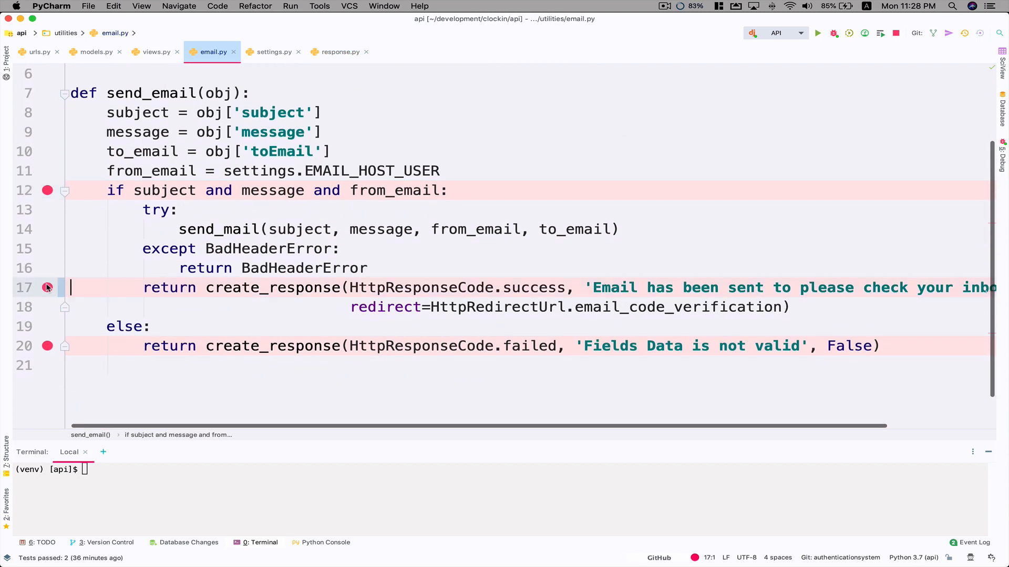
{"action": "left_click", "coordinate": [155, 52]}
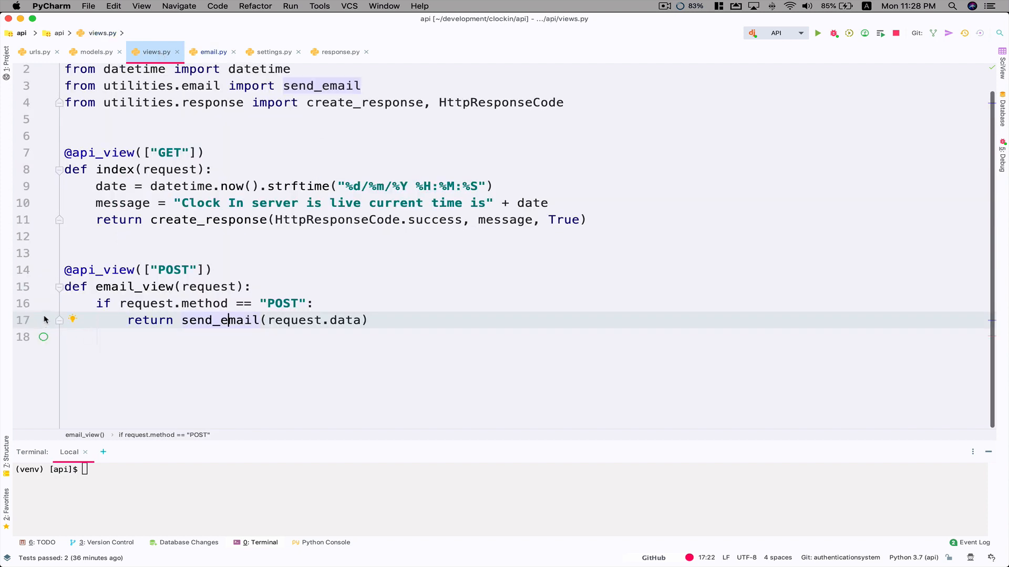
{"action": "left_click", "coordinate": [43, 303]}
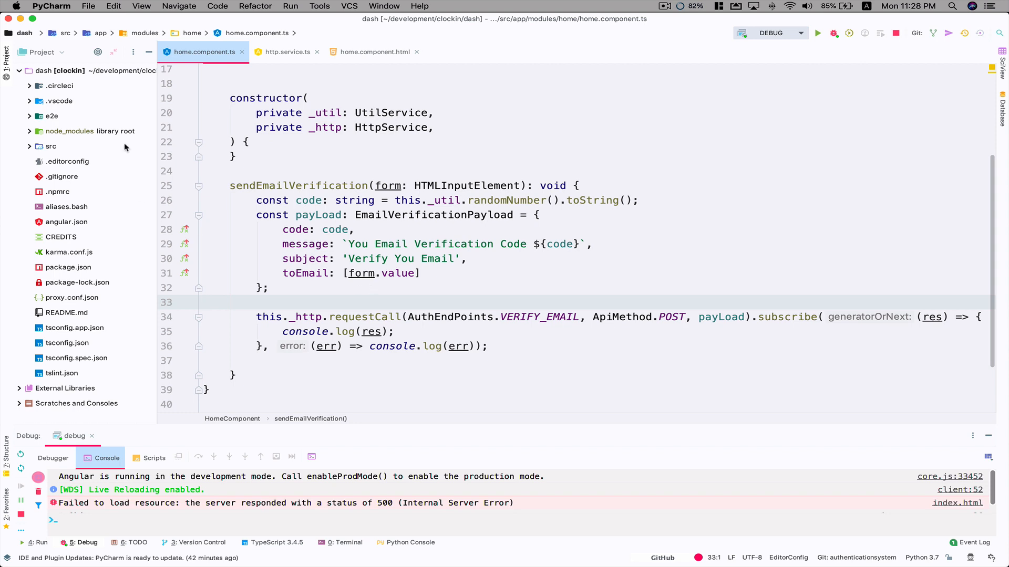
{"action": "mouse_move", "coordinate": [41, 113]}
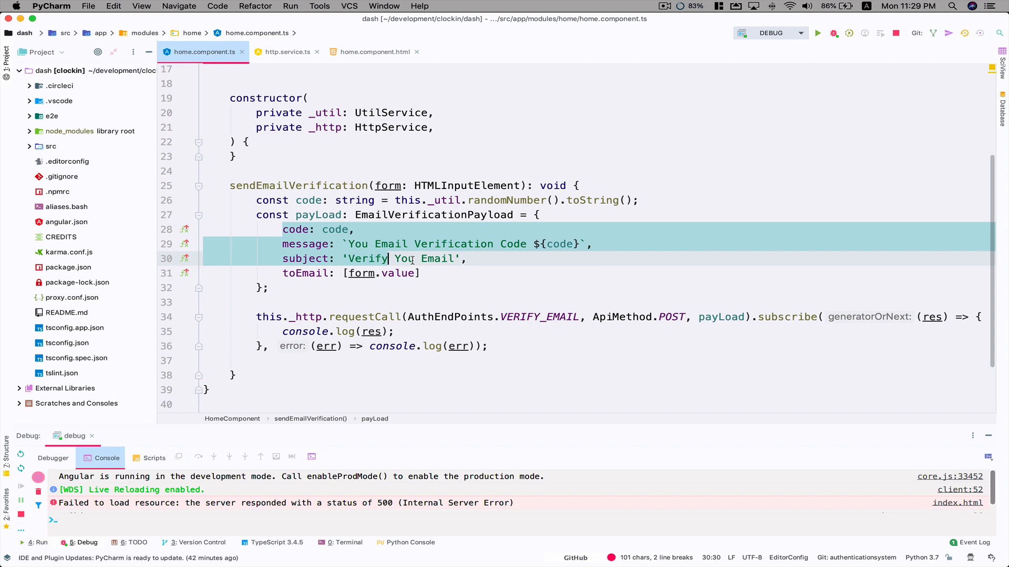
Step: Select the email payload lines in sendEmailVerification of home.component.ts
{"action": "left_click", "coordinate": [401, 273]}
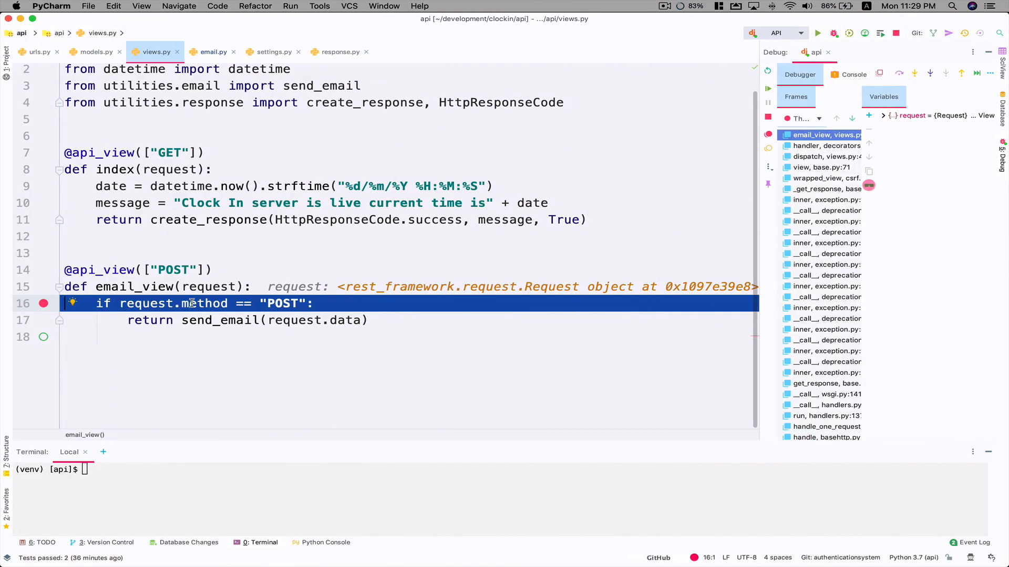
{"action": "mouse_move", "coordinate": [174, 303]}
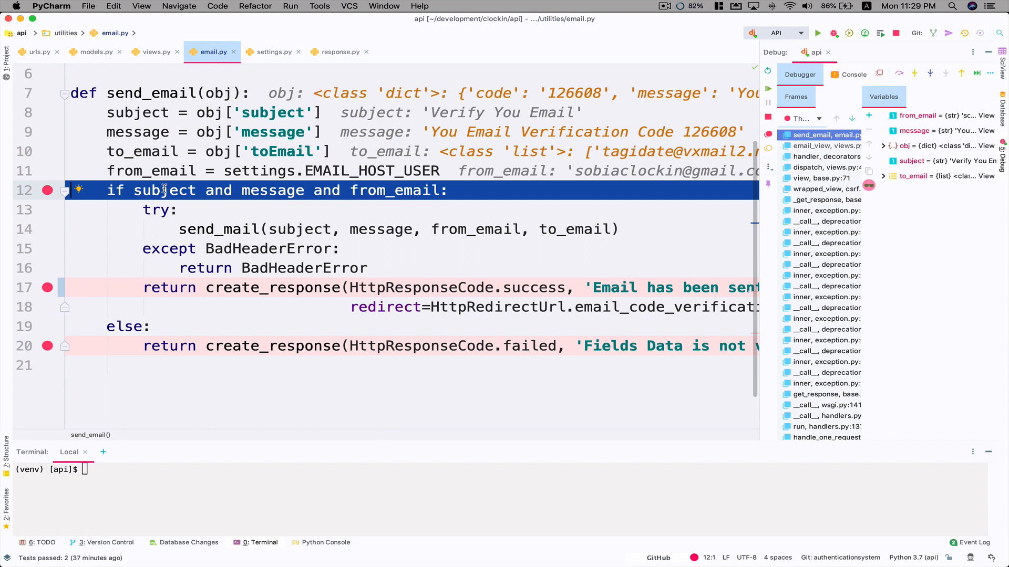
{"action": "mouse_move", "coordinate": [164, 190]}
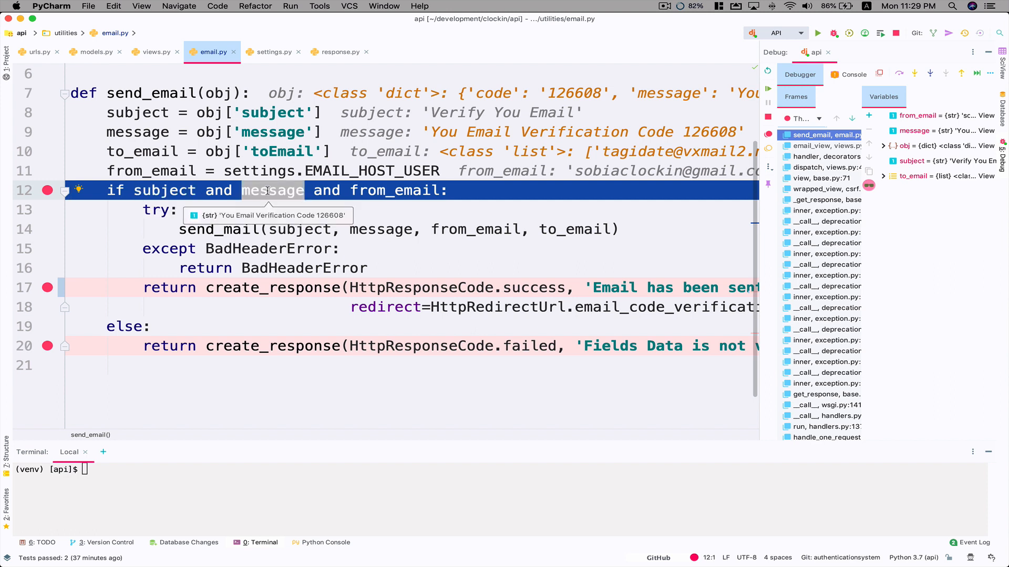
{"action": "mouse_move", "coordinate": [398, 190]}
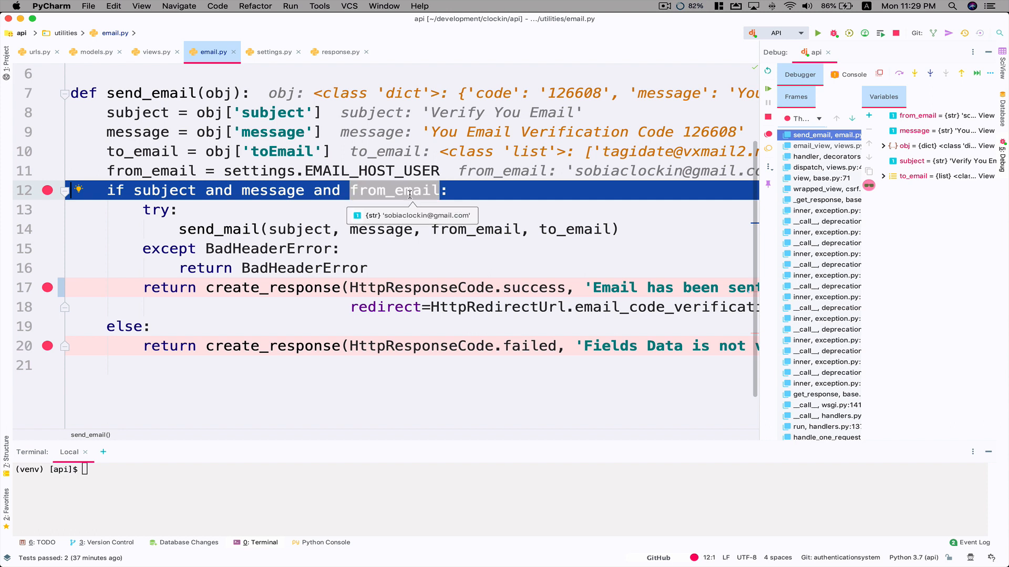
{"action": "mouse_move", "coordinate": [142, 152]}
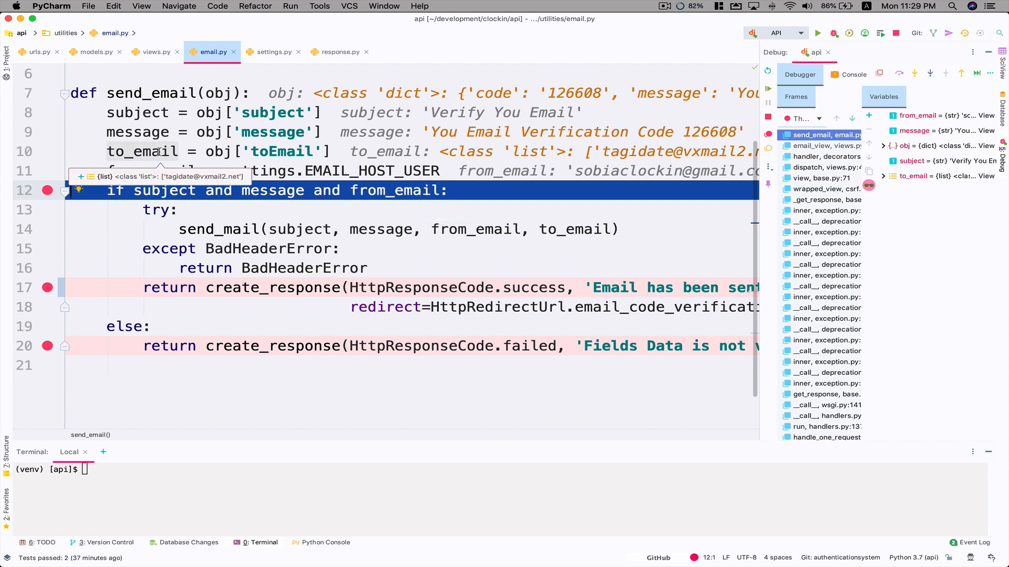
Step: Expand to_email to check the recipient list, then resume to the create_response breakpoint
{"action": "left_click", "coordinate": [143, 151]}
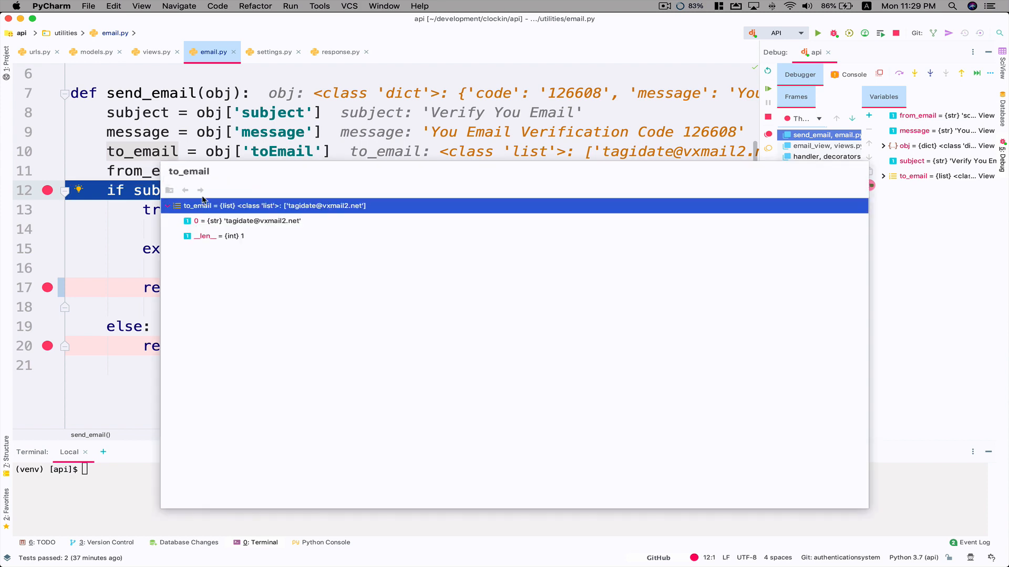
{"action": "mouse_move", "coordinate": [303, 216]}
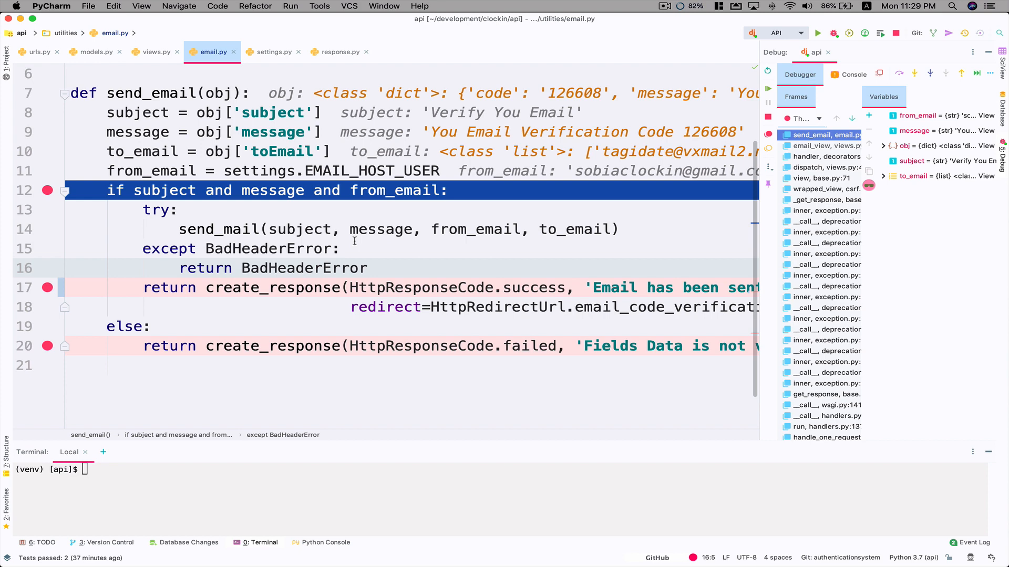
{"action": "left_click", "coordinate": [767, 90]}
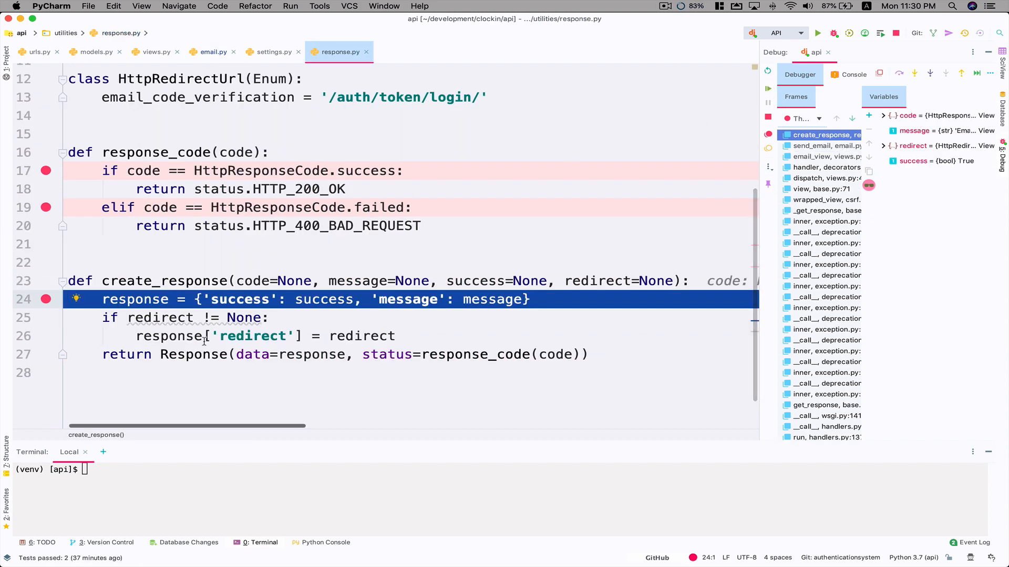
{"action": "mouse_move", "coordinate": [768, 90]}
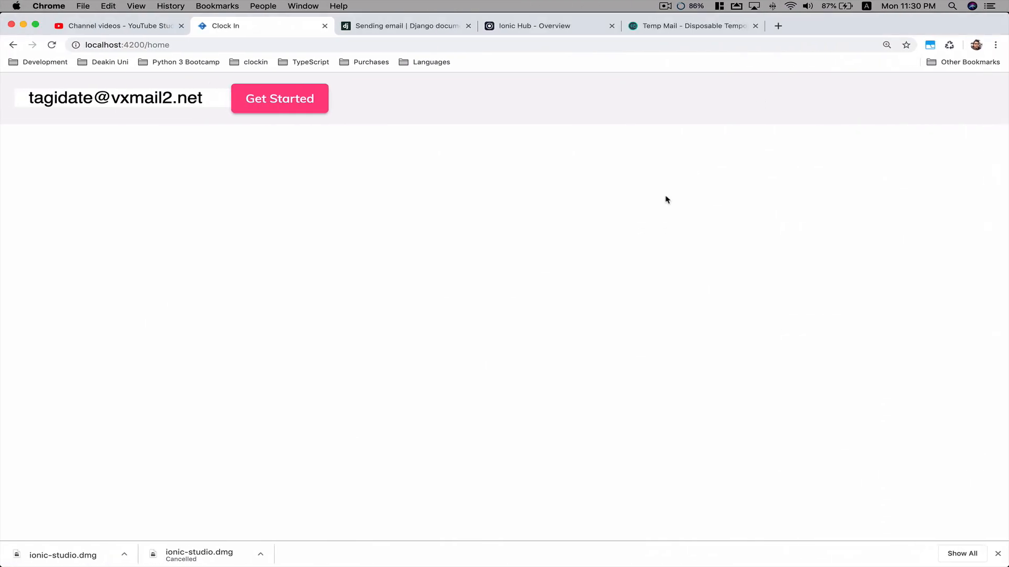
Step: Open the DevTools console, dismiss the Unknown Error Code alert, and expand the 500 verifyemail error
{"action": "key", "text": "F12"}
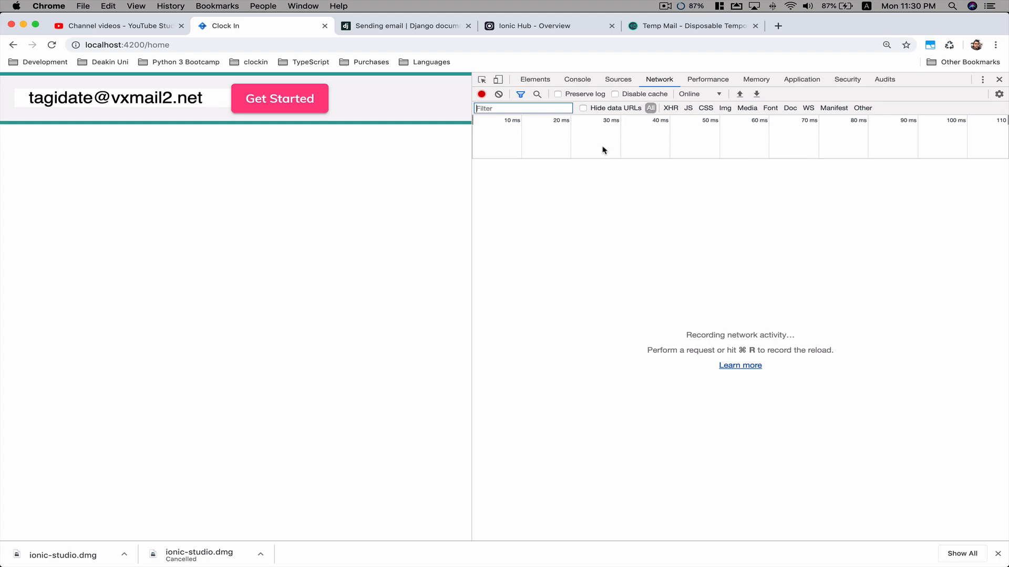
{"action": "left_click", "coordinate": [577, 80]}
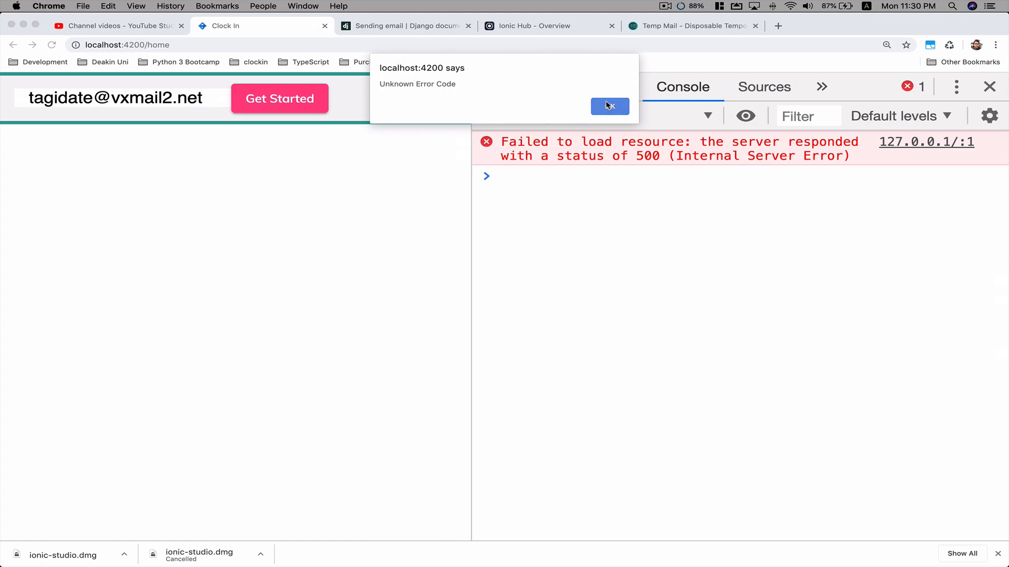
{"action": "left_click", "coordinate": [610, 106]}
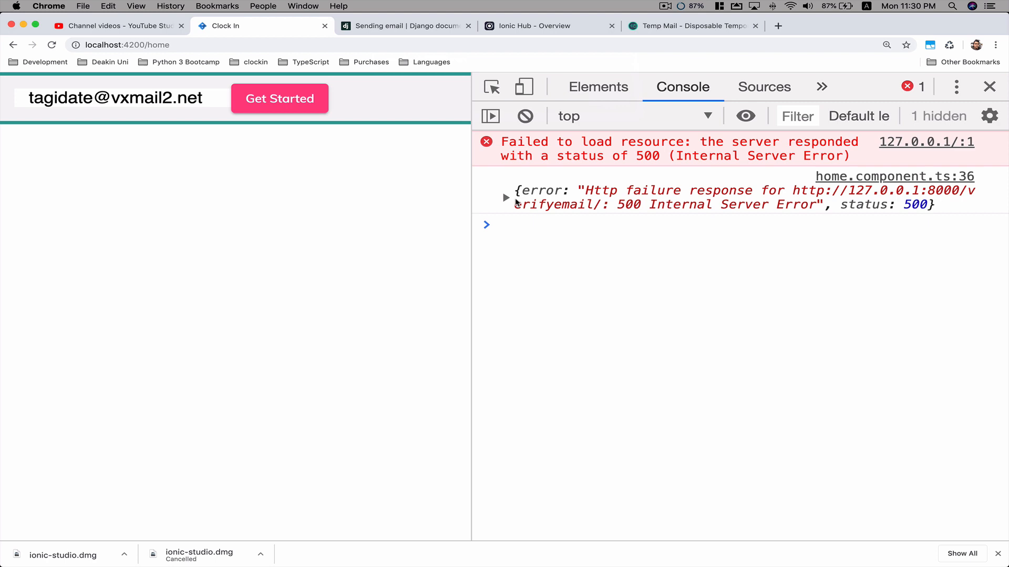
{"action": "left_click", "coordinate": [506, 197]}
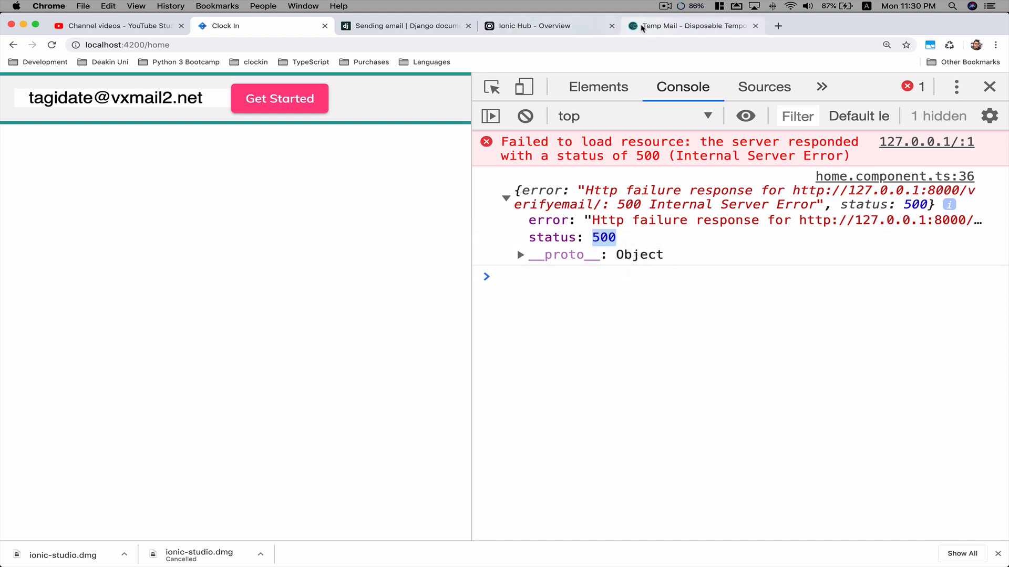
{"action": "left_click", "coordinate": [691, 26]}
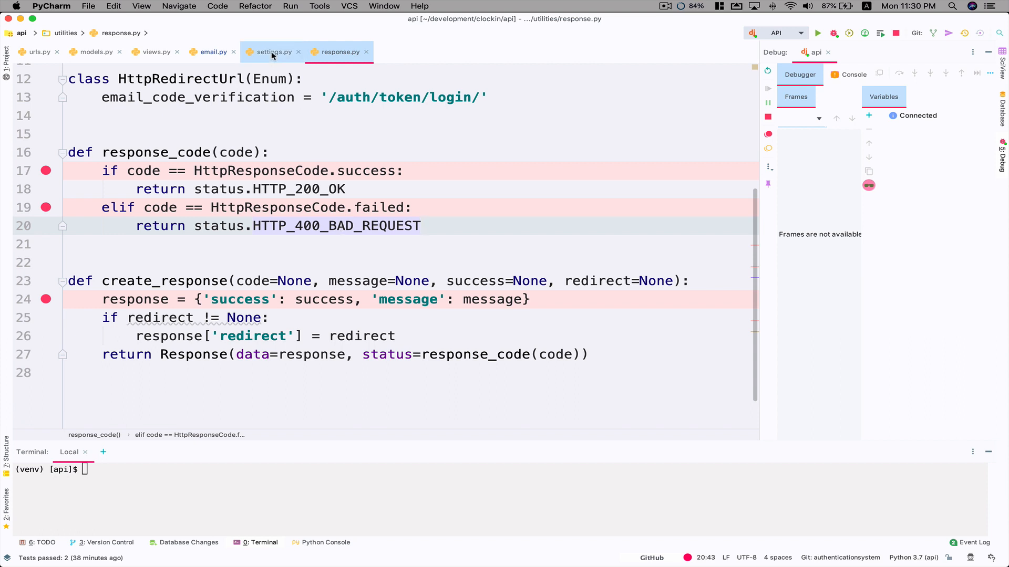
Step: Move from email.py to settings.py to view the EMAIL_* SMTP settings
{"action": "left_click", "coordinate": [215, 52]}
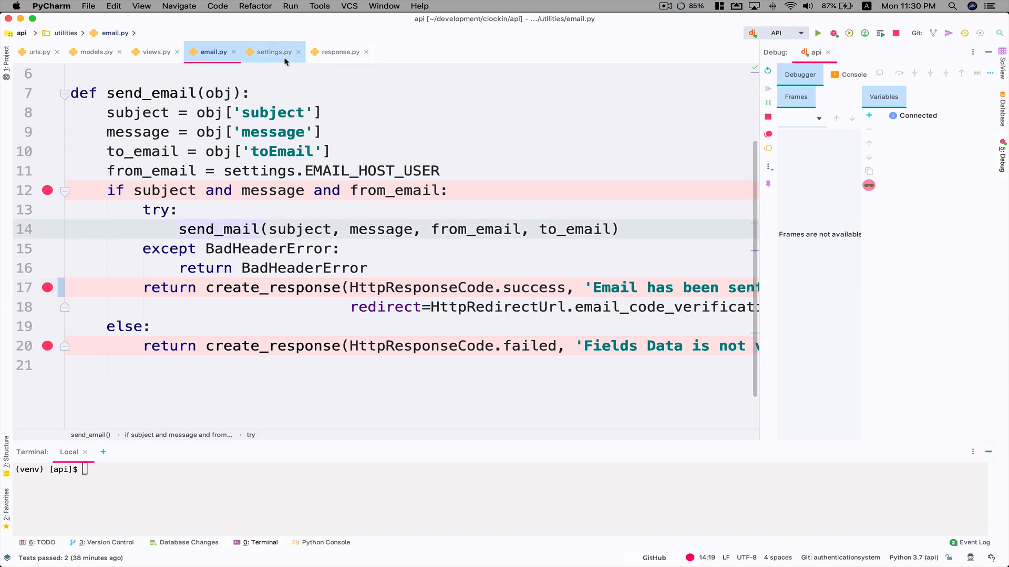
{"action": "left_click", "coordinate": [273, 51]}
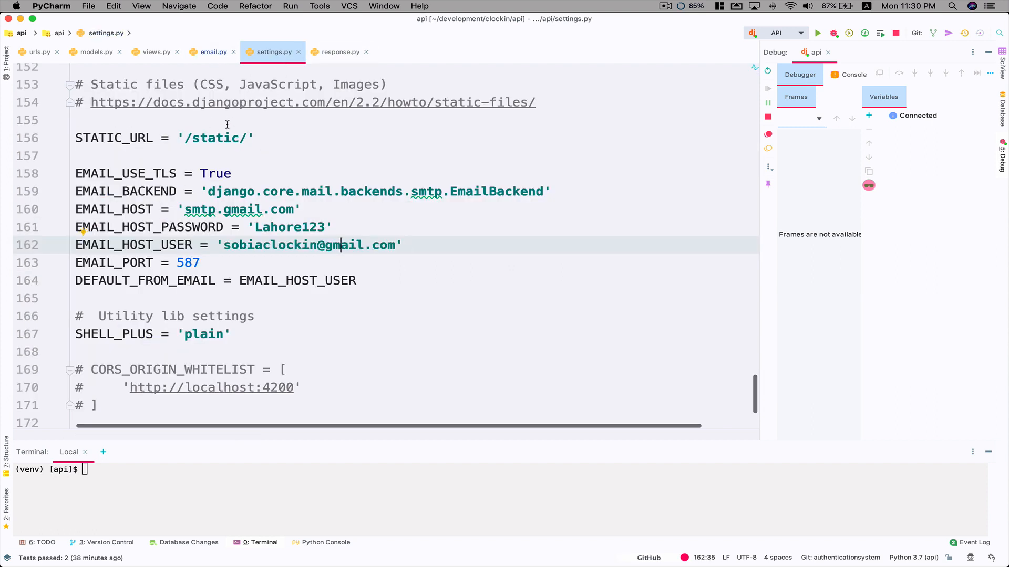